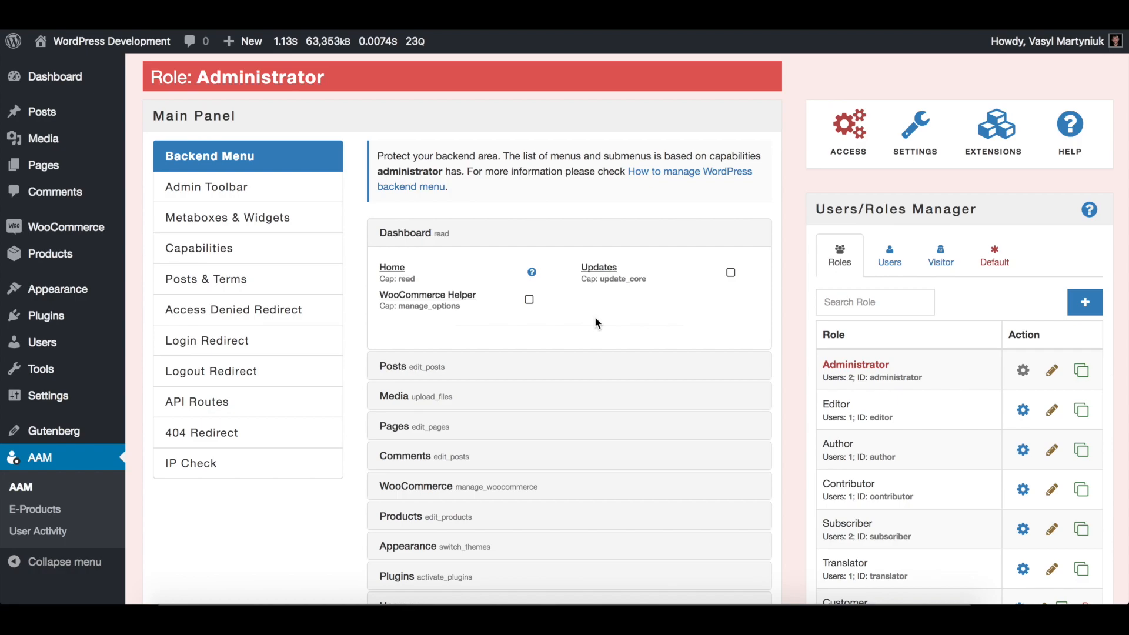
mouse_move(334, 275)
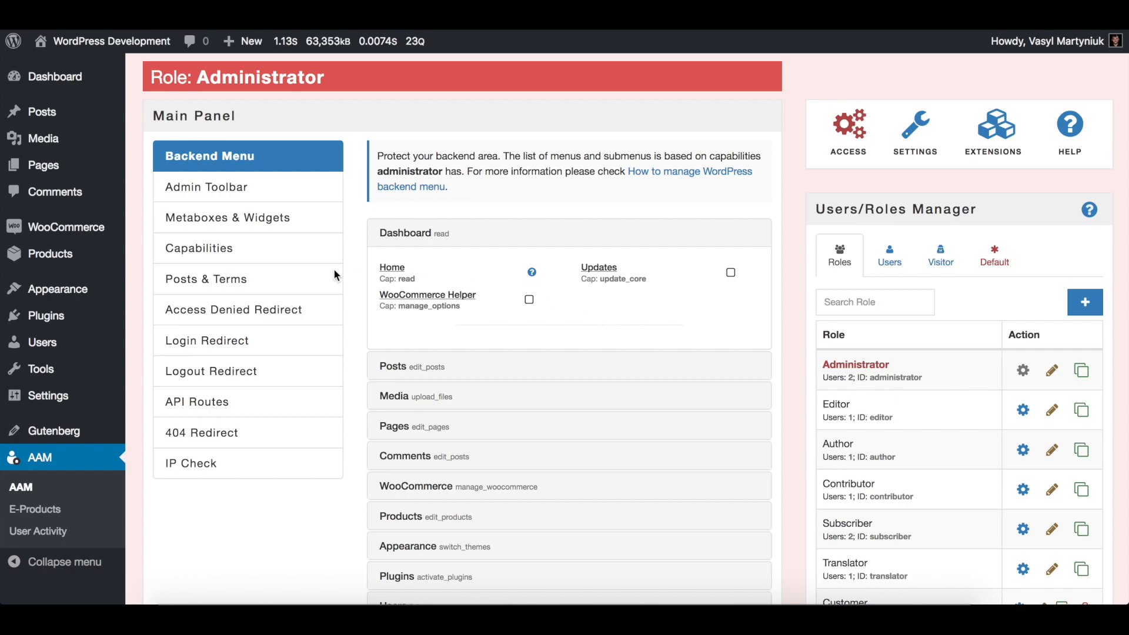
Open Posts & Terms and switch the manager to the Visitor tab
left_click(206, 279)
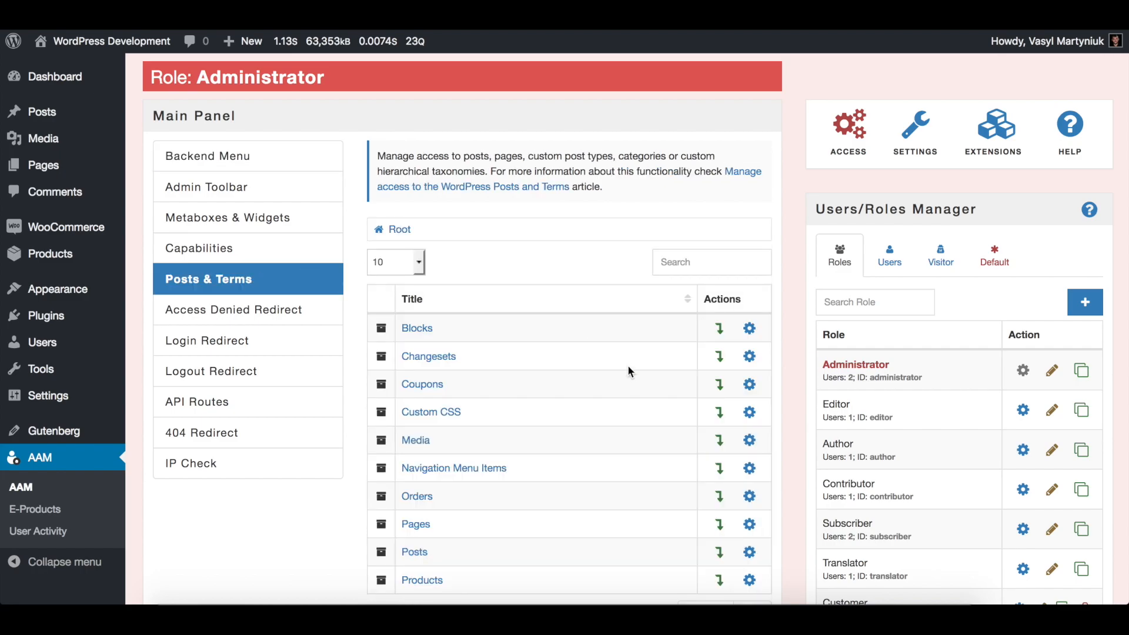
scroll("down", 3)
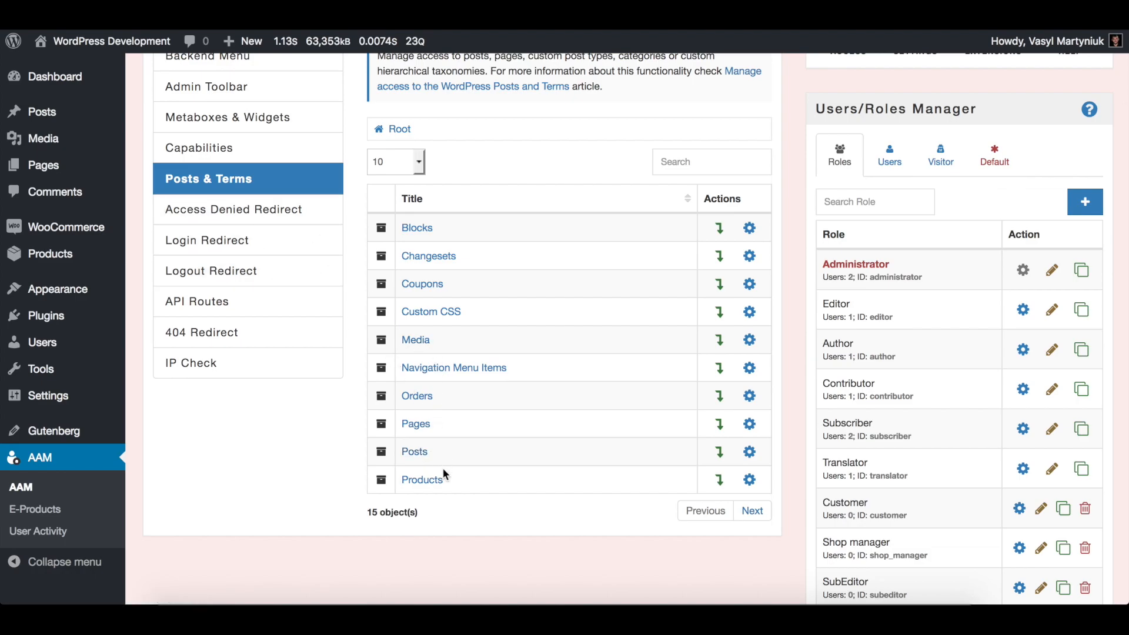
mouse_move(468, 413)
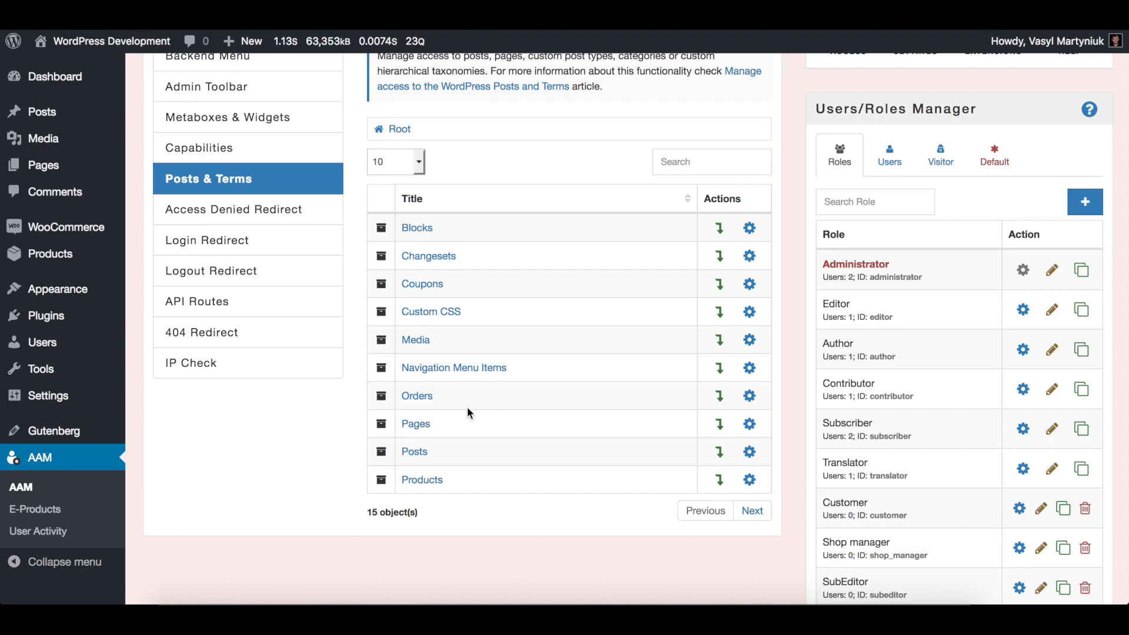
left_click(940, 155)
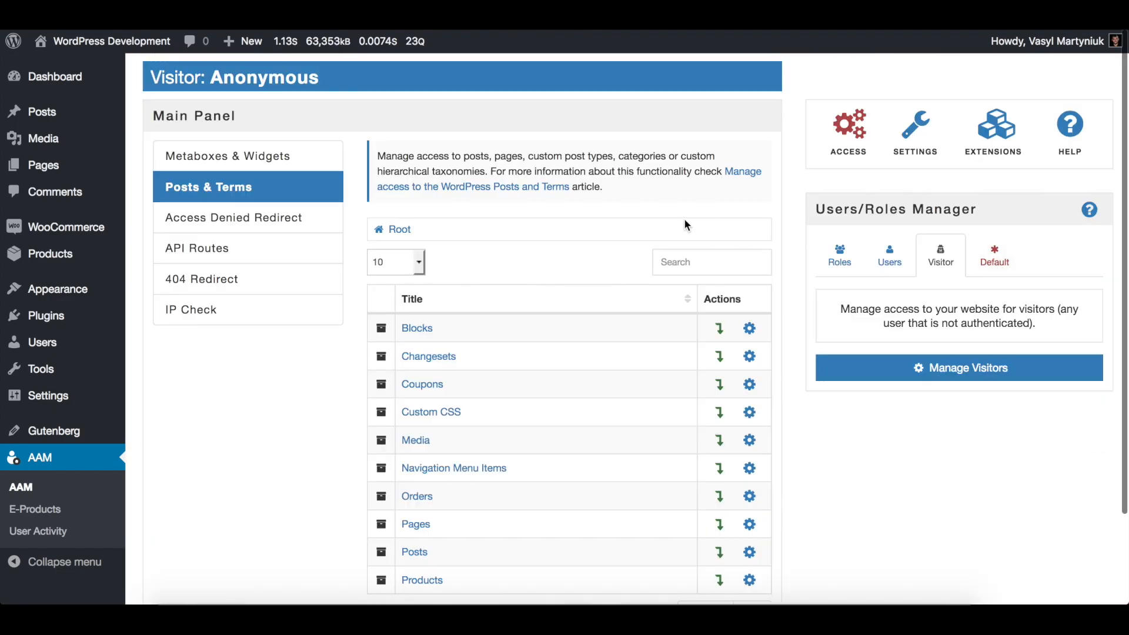
Limit all Posts for visitors with teaser 'Sorry, but you have to be registered user…'
scroll("down", 3)
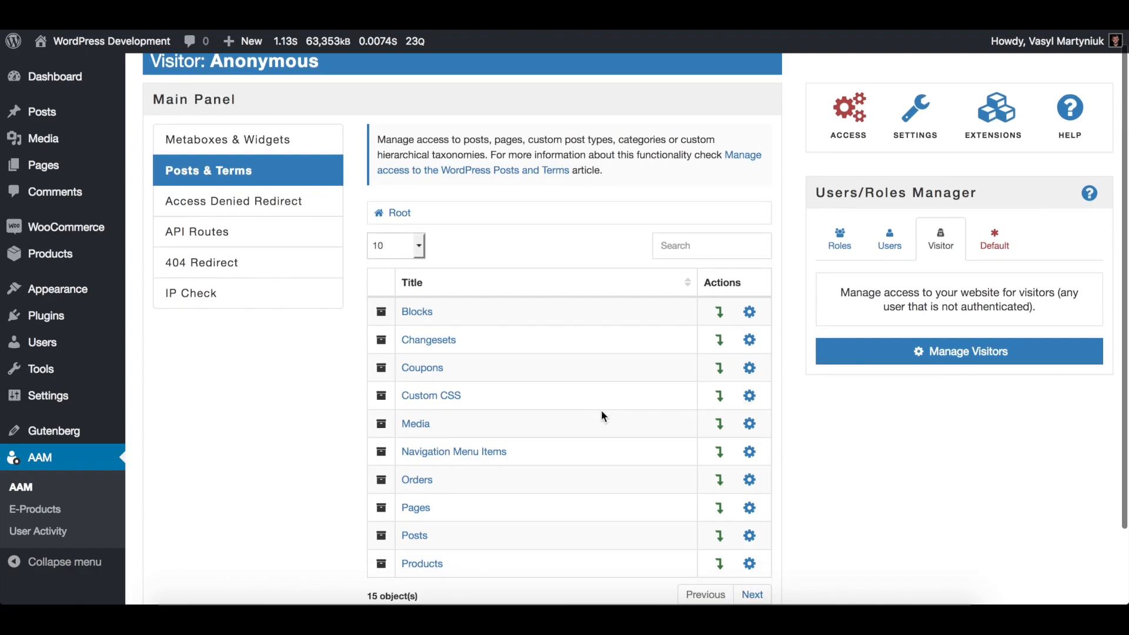
scroll("down", 3)
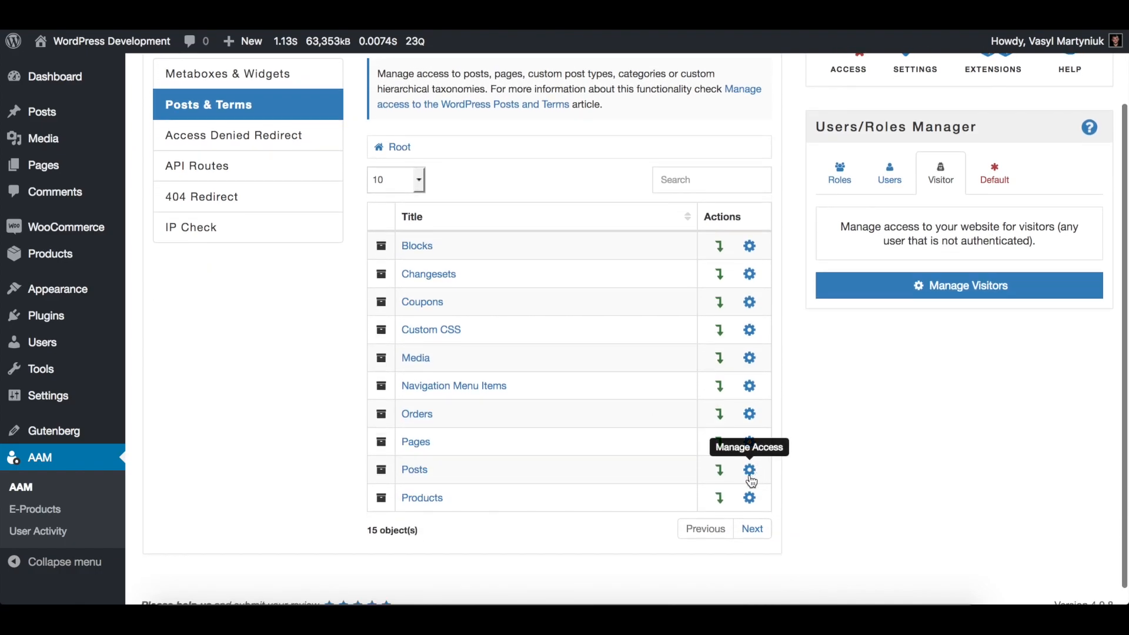
left_click(748, 469)
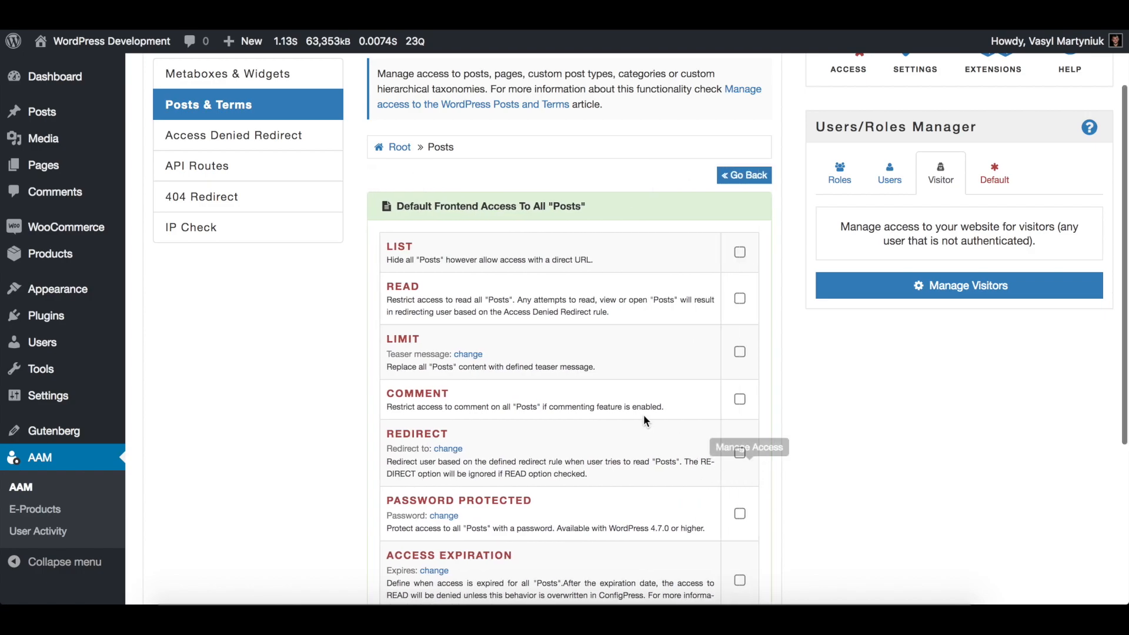
left_click(468, 354)
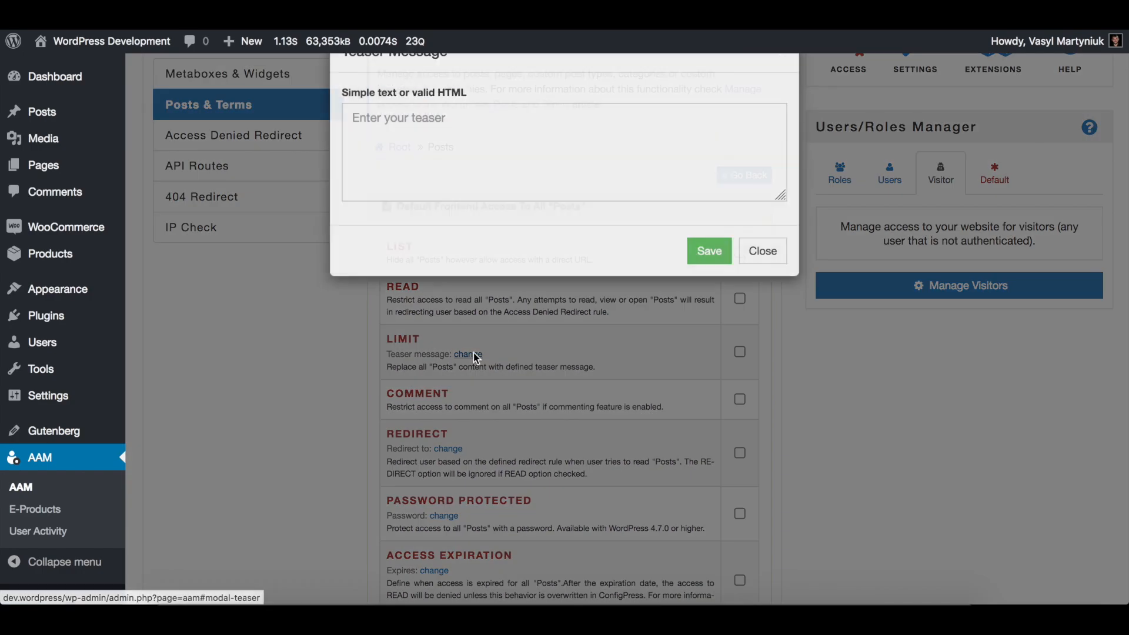
left_click(468, 353)
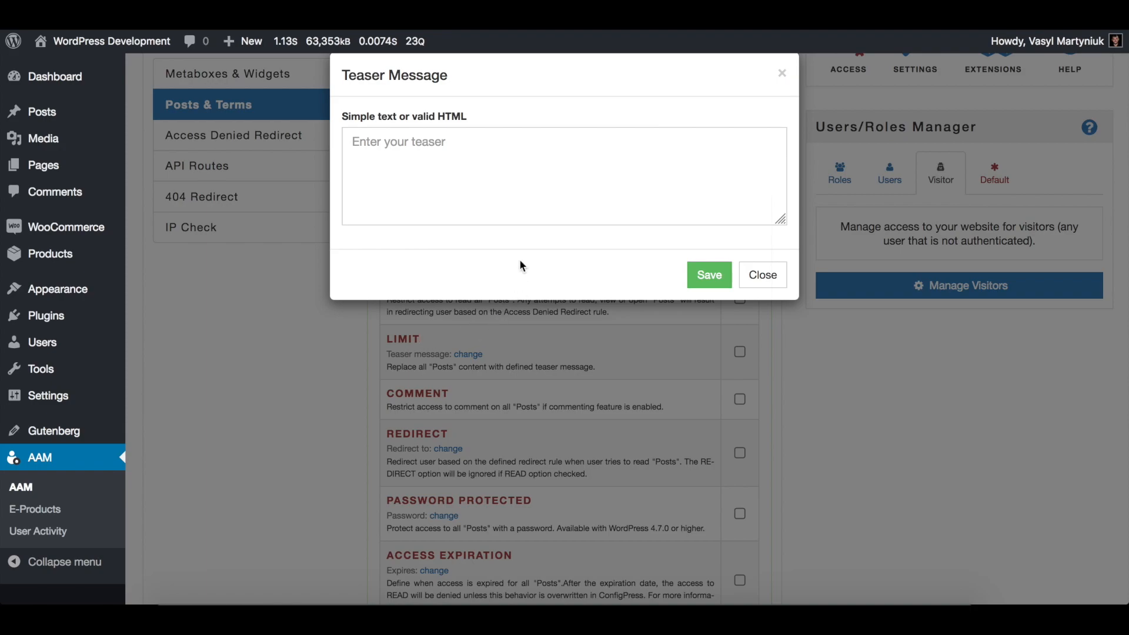
type("Sorry, but you have to be registered user in order to see the content for this post.")
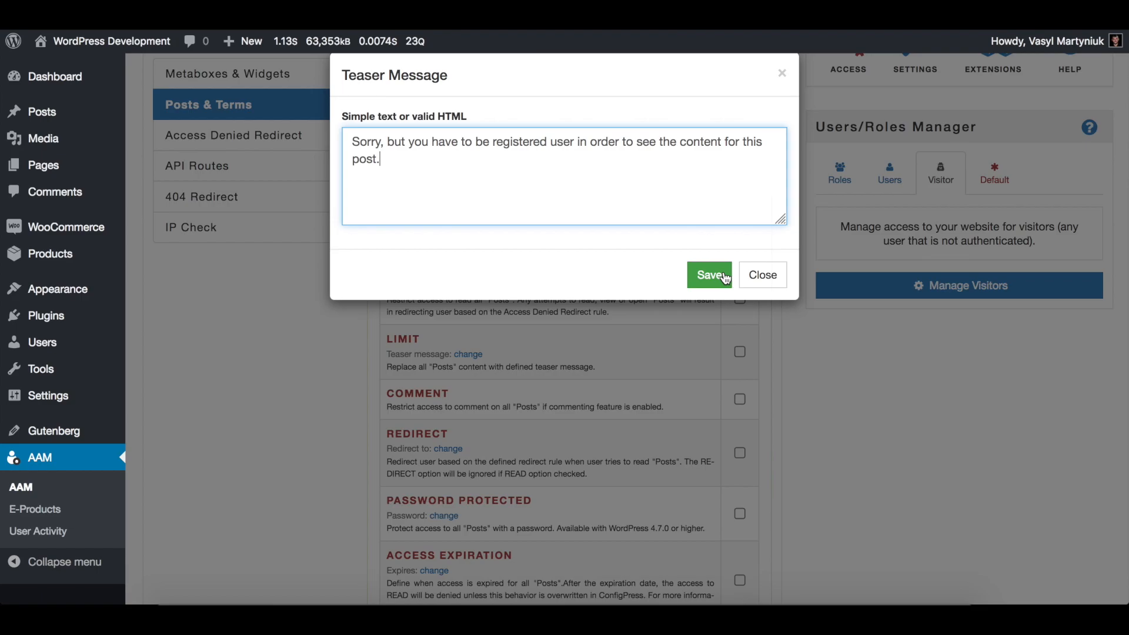
left_click(708, 275)
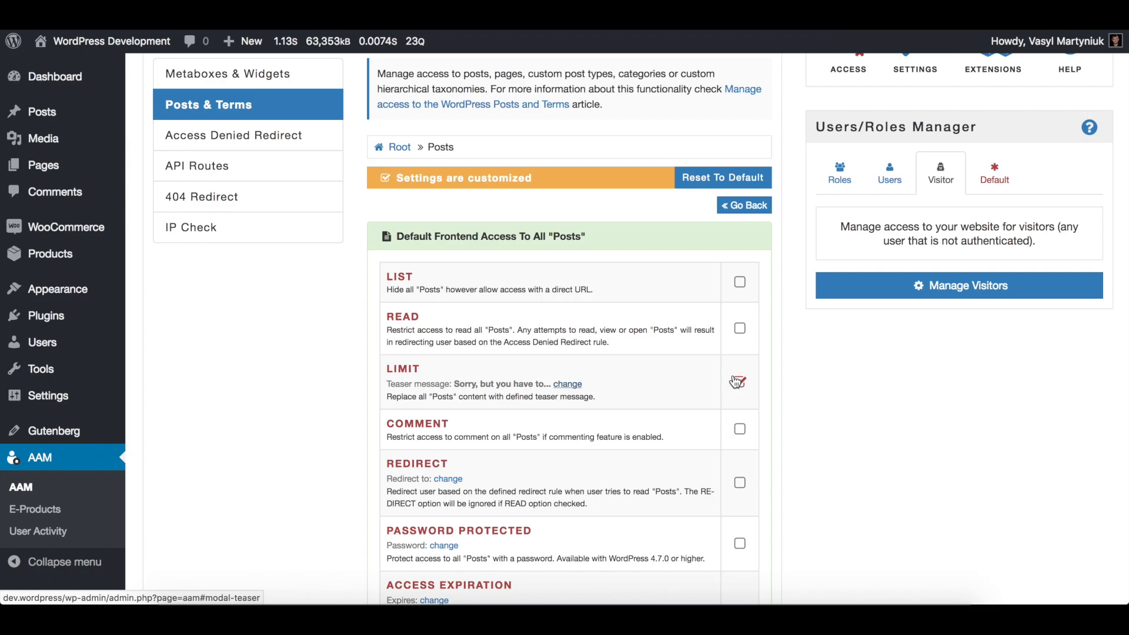
left_click(738, 382)
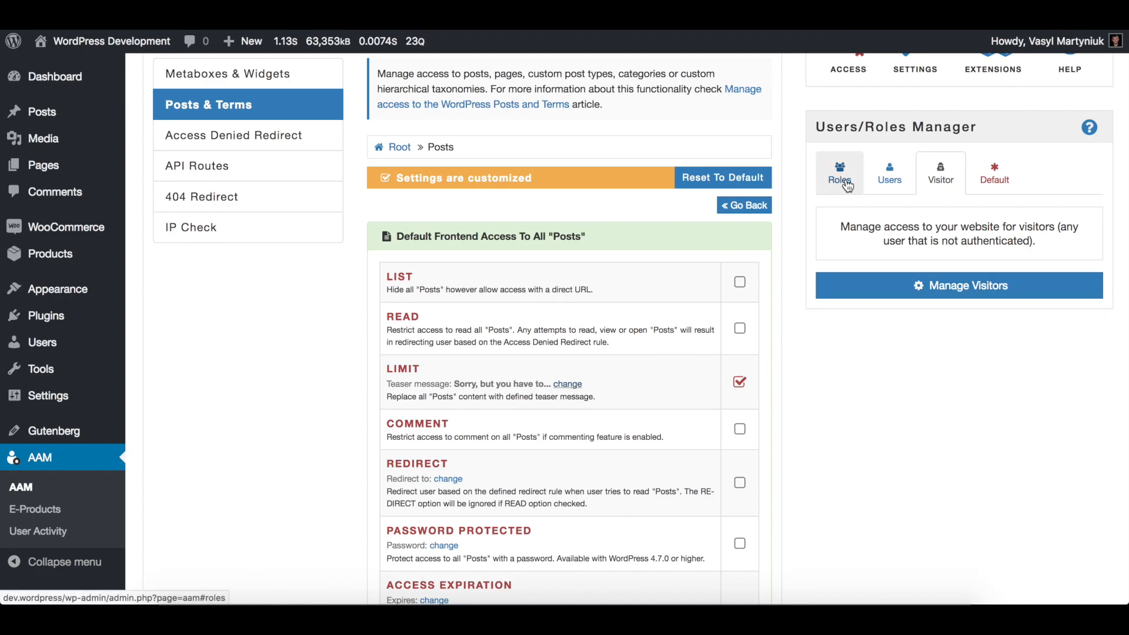
For the Editor role, block adding, editing and deleting Pages under Default Backend Access
left_click(839, 173)
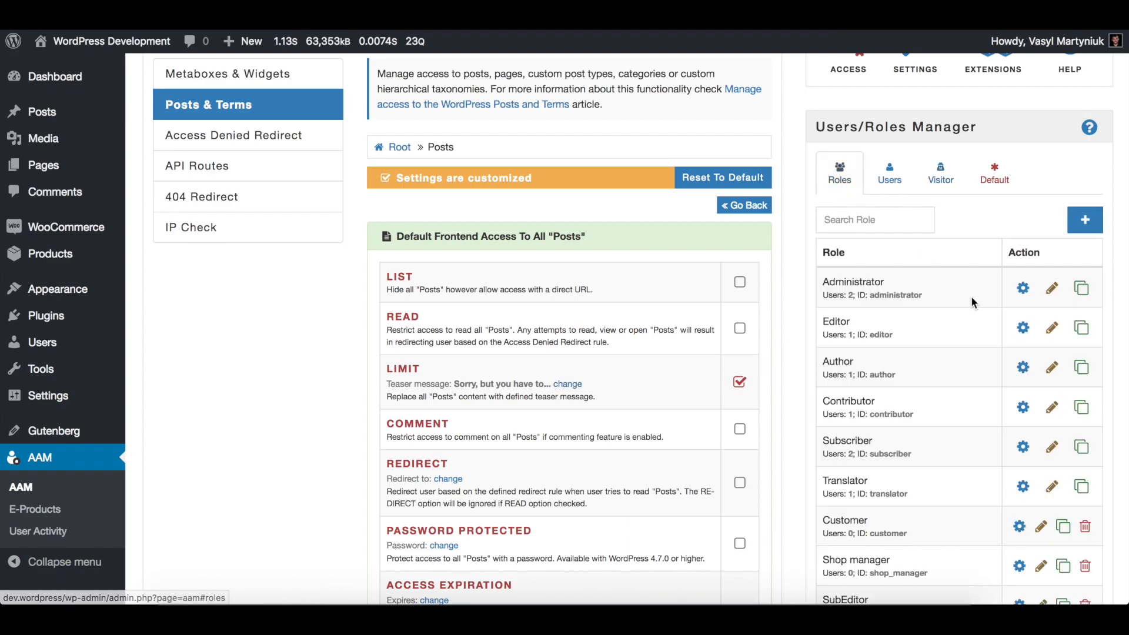
left_click(1021, 328)
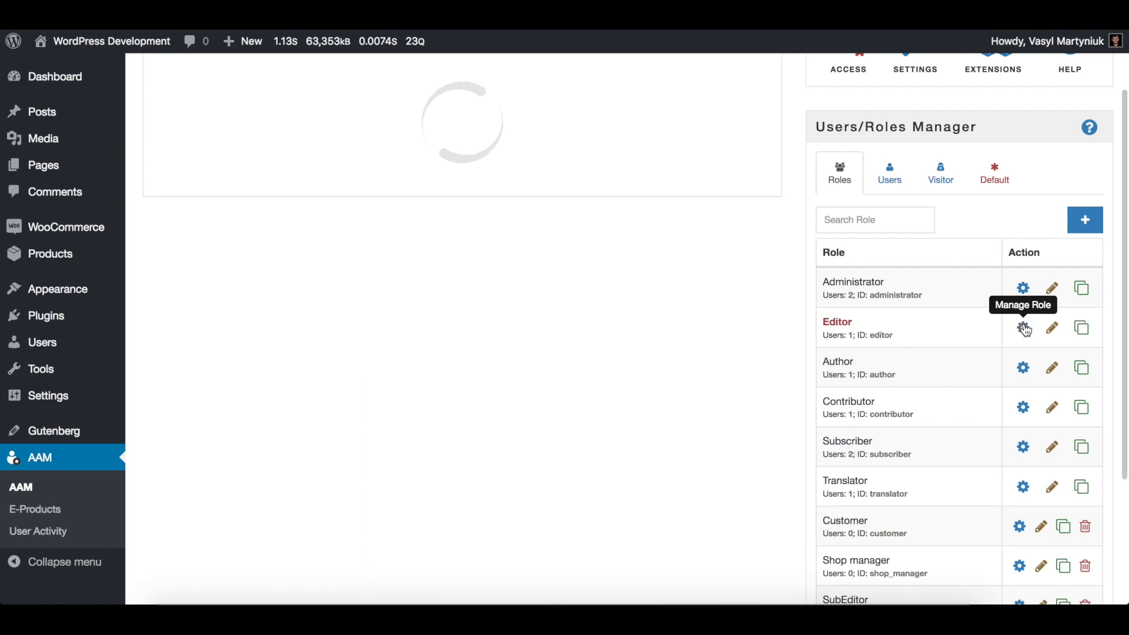
left_click(1021, 328)
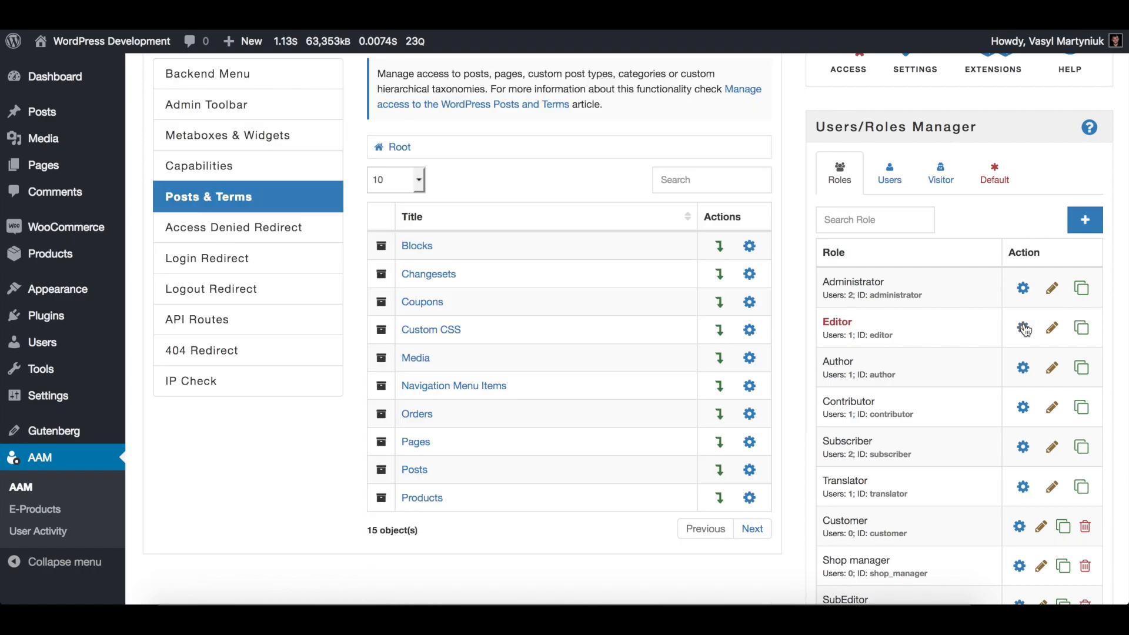
mouse_move(741, 317)
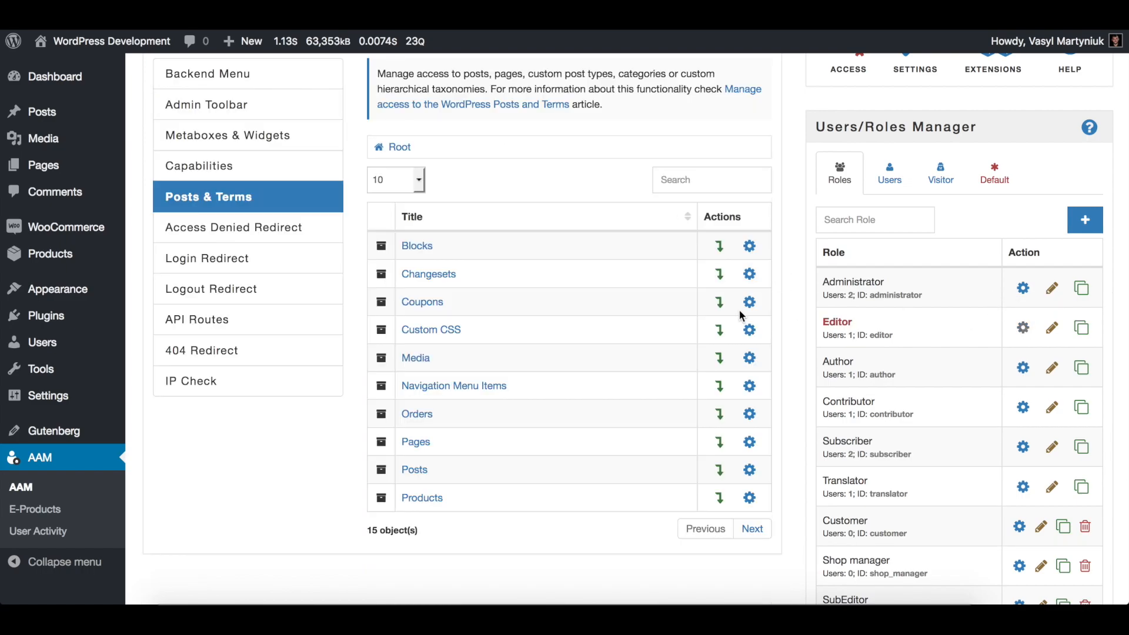
scroll("down", 3)
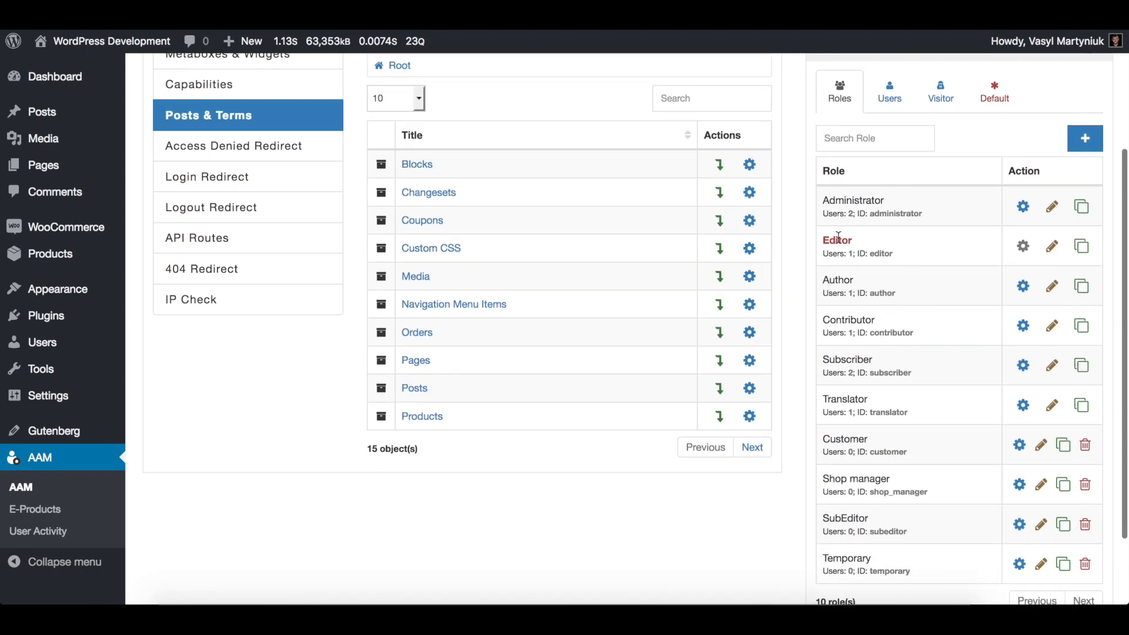
mouse_move(748, 360)
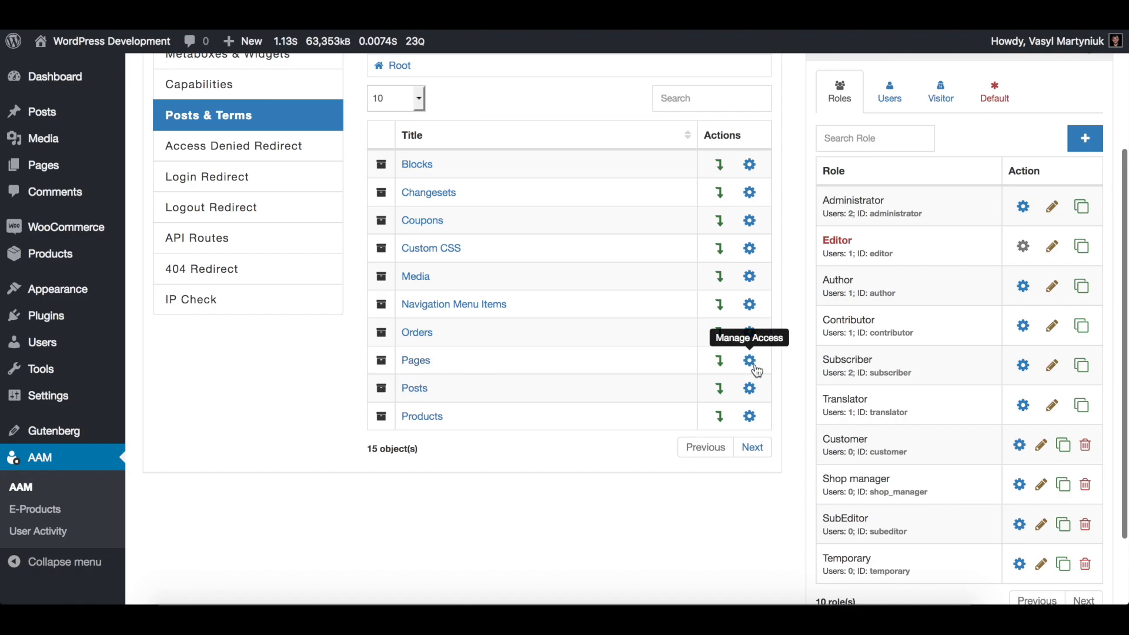
left_click(748, 359)
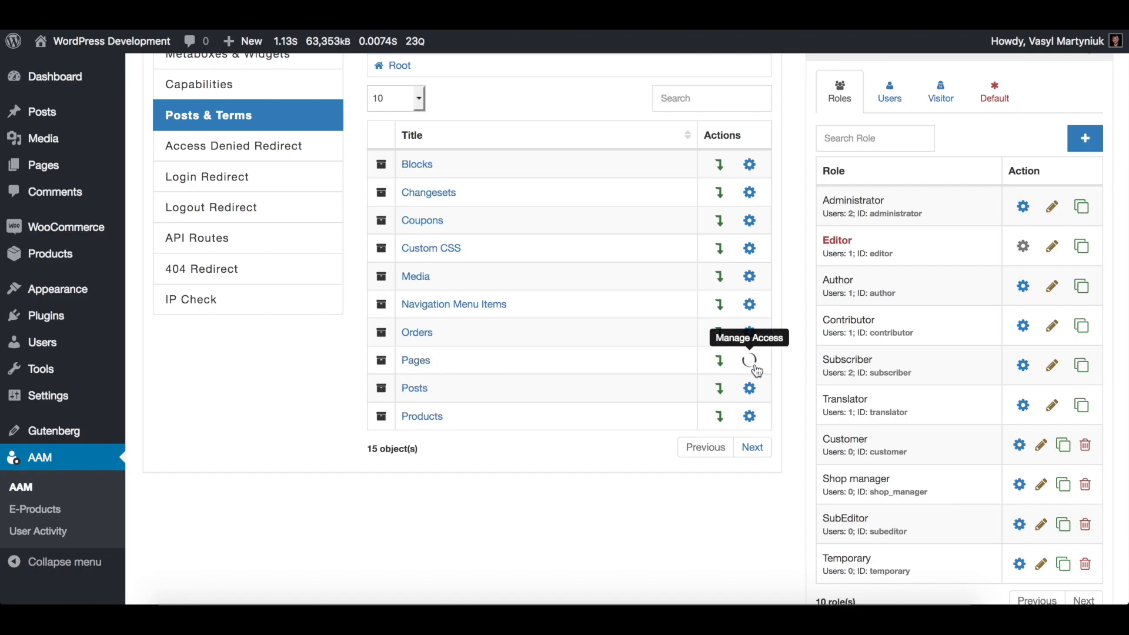
left_click(749, 360)
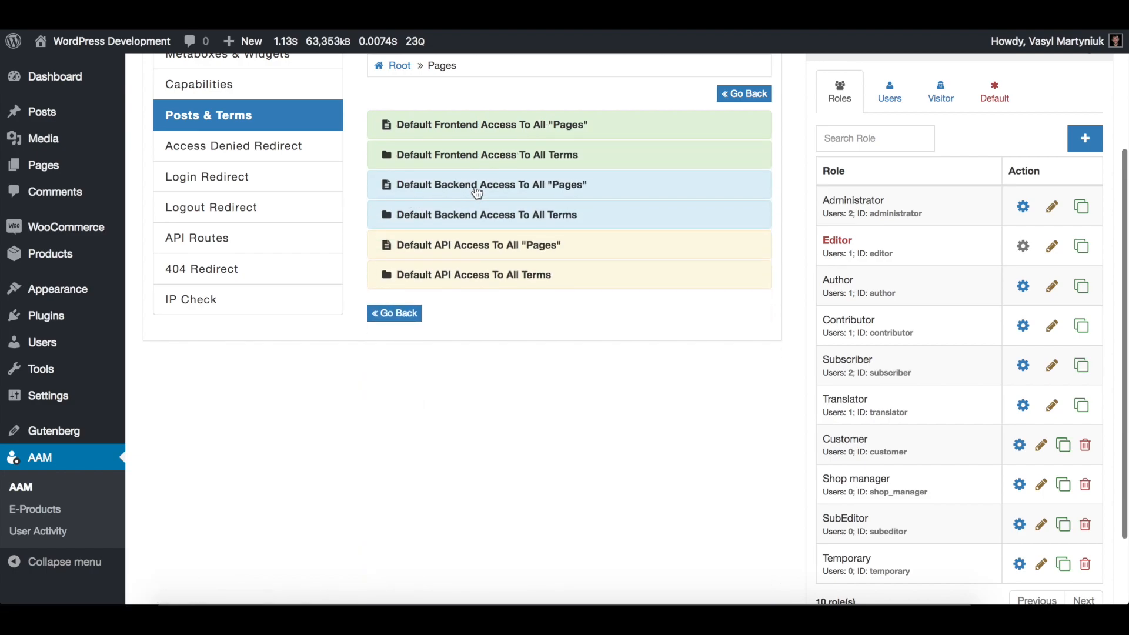
left_click(491, 184)
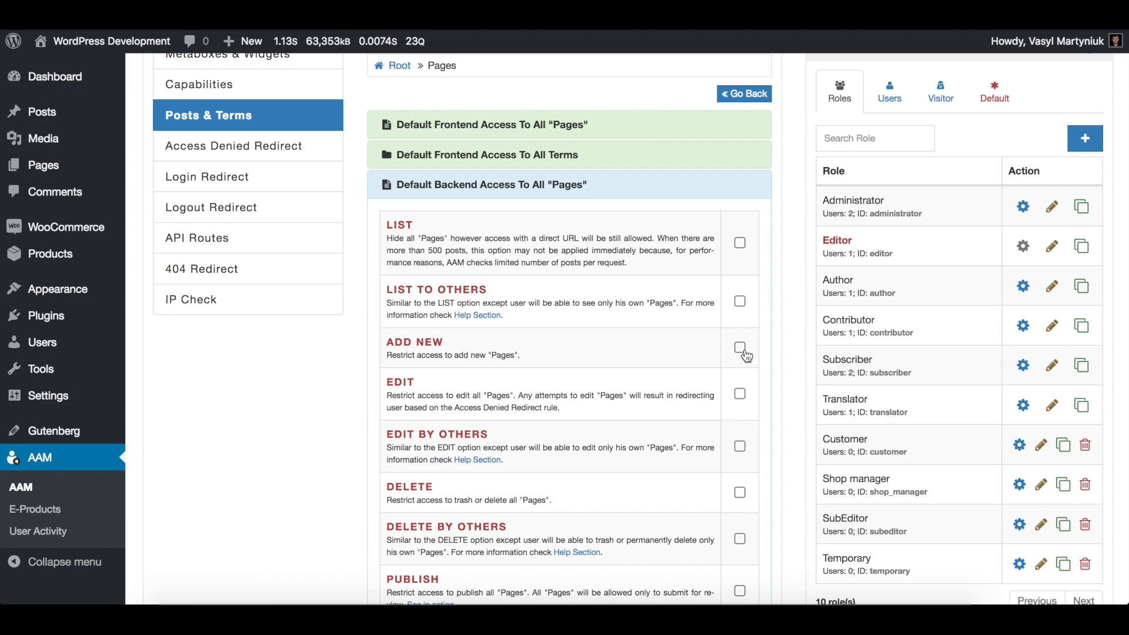
left_click(739, 348)
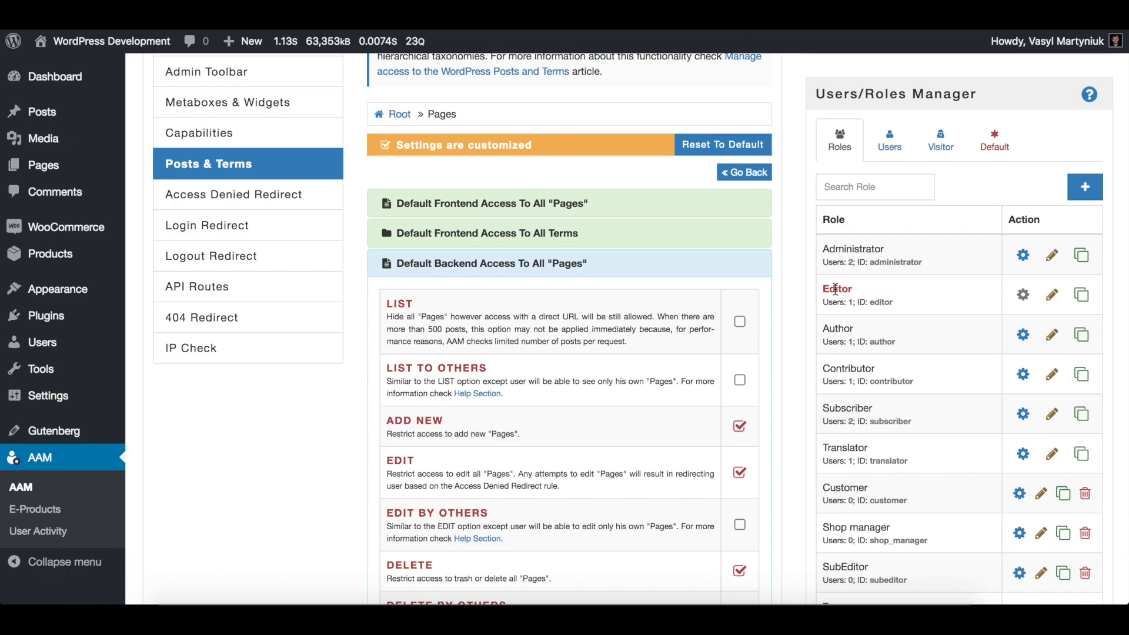
mouse_move(688, 279)
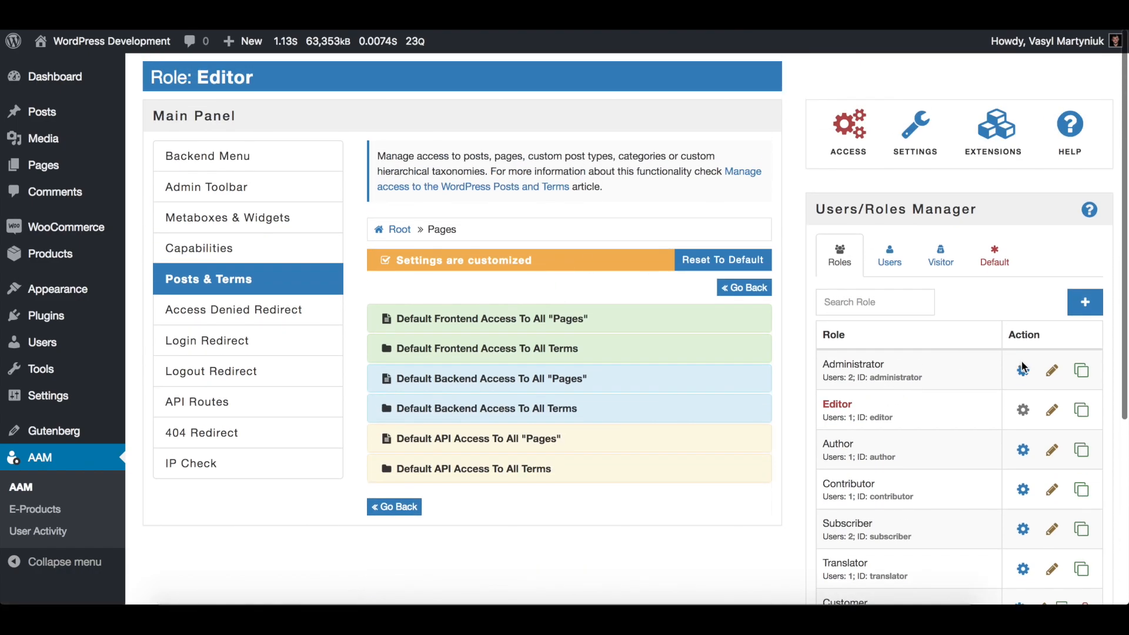
left_click(1021, 369)
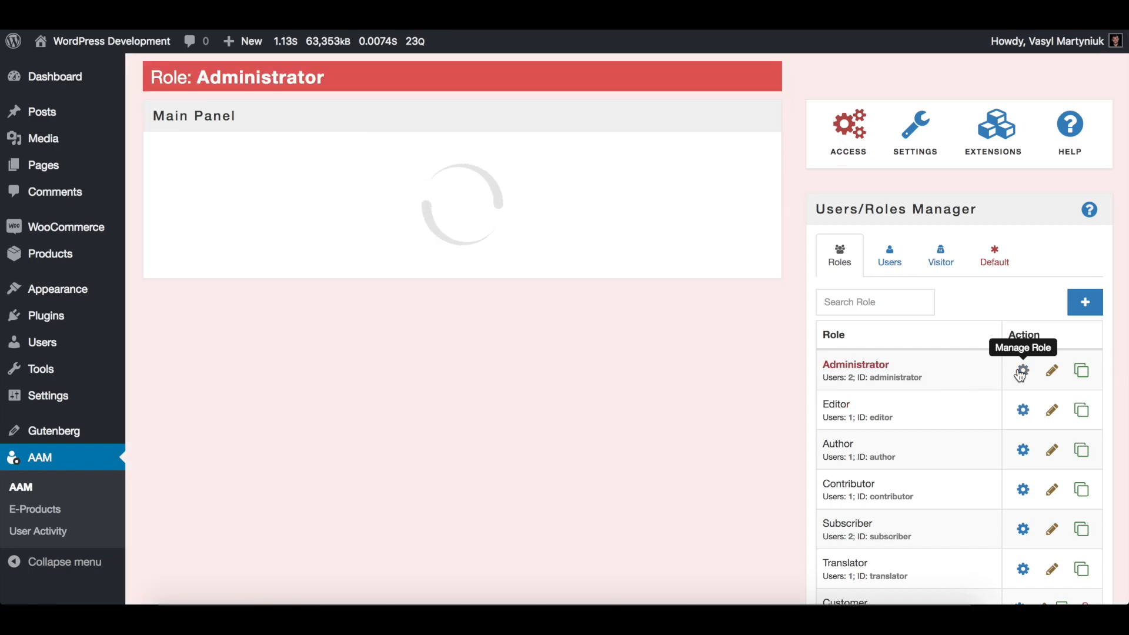
left_click(1022, 371)
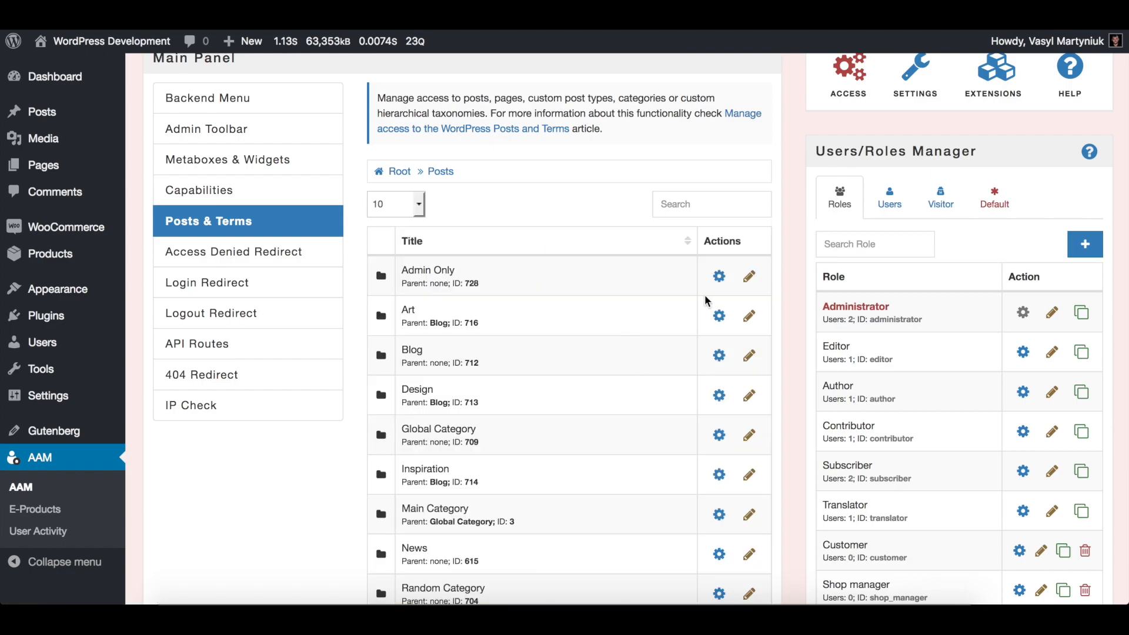
mouse_move(436, 298)
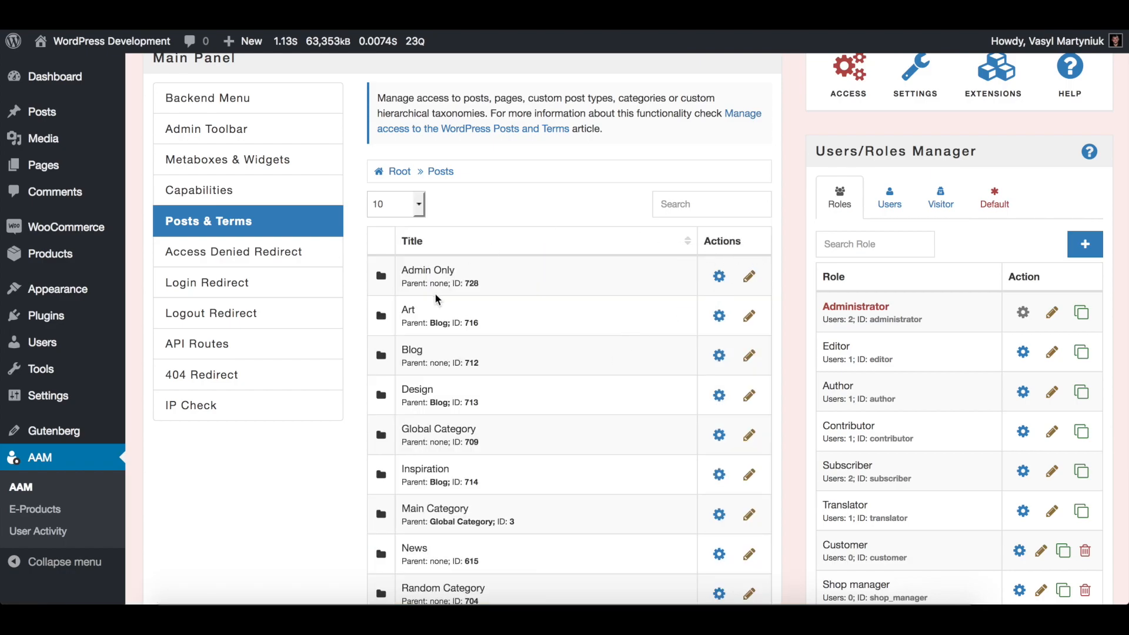
mouse_move(453, 253)
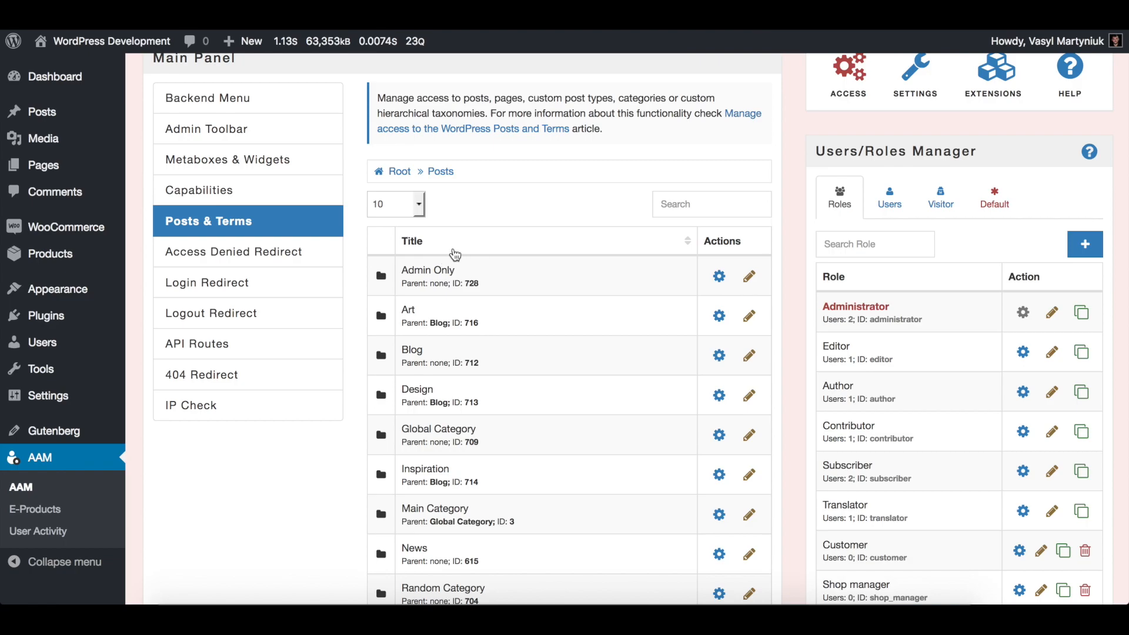
mouse_move(371, 291)
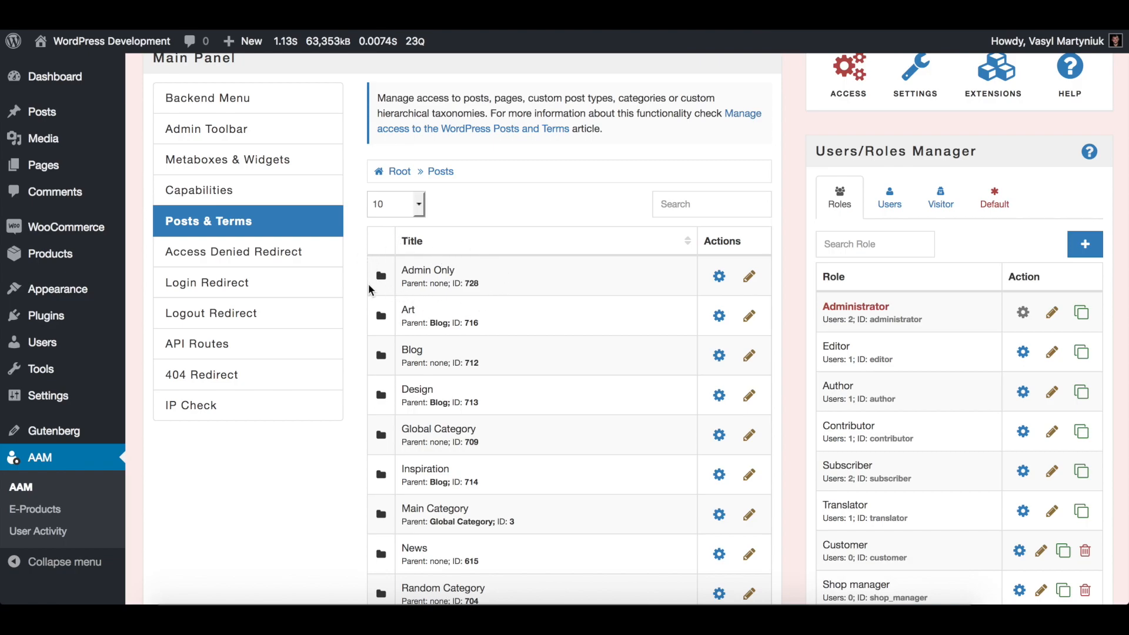
mouse_move(461, 295)
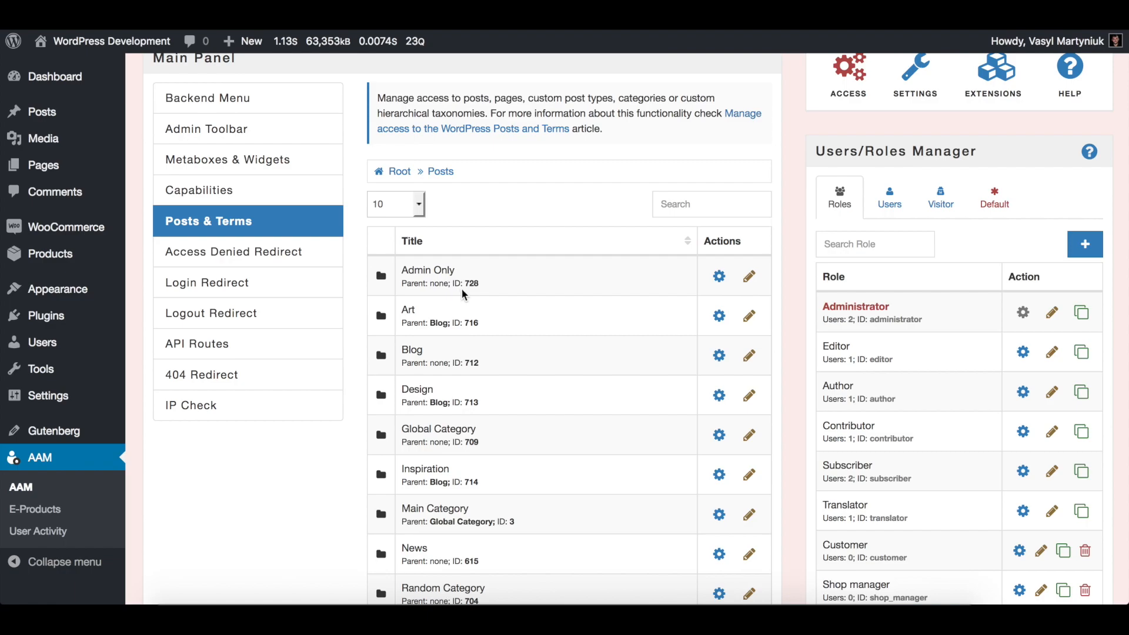
mouse_move(32, 111)
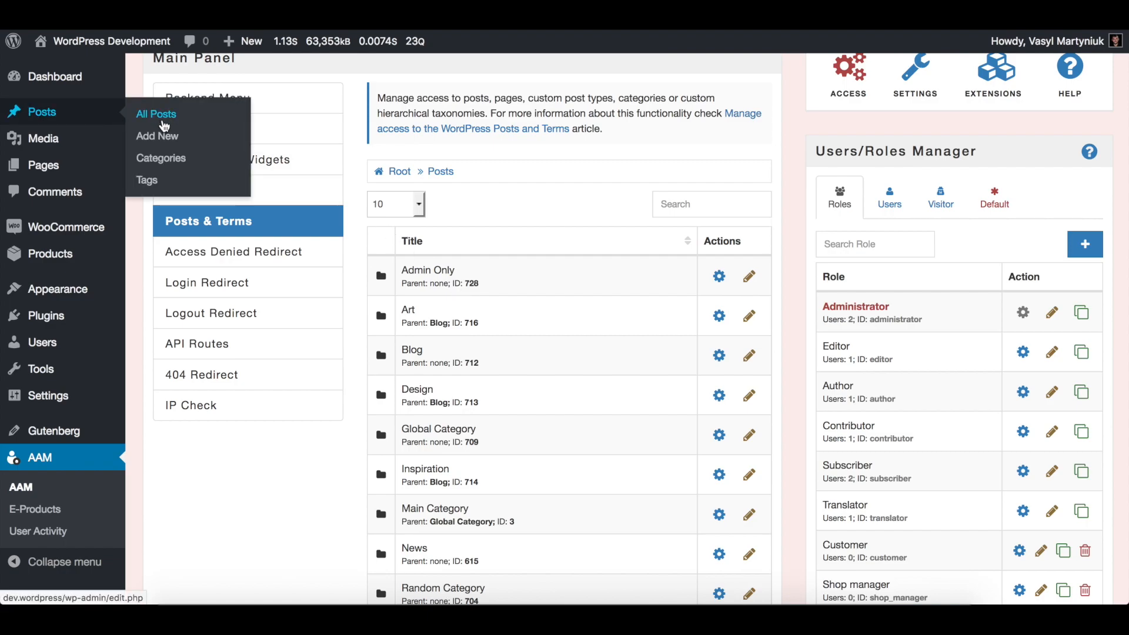
mouse_move(160, 158)
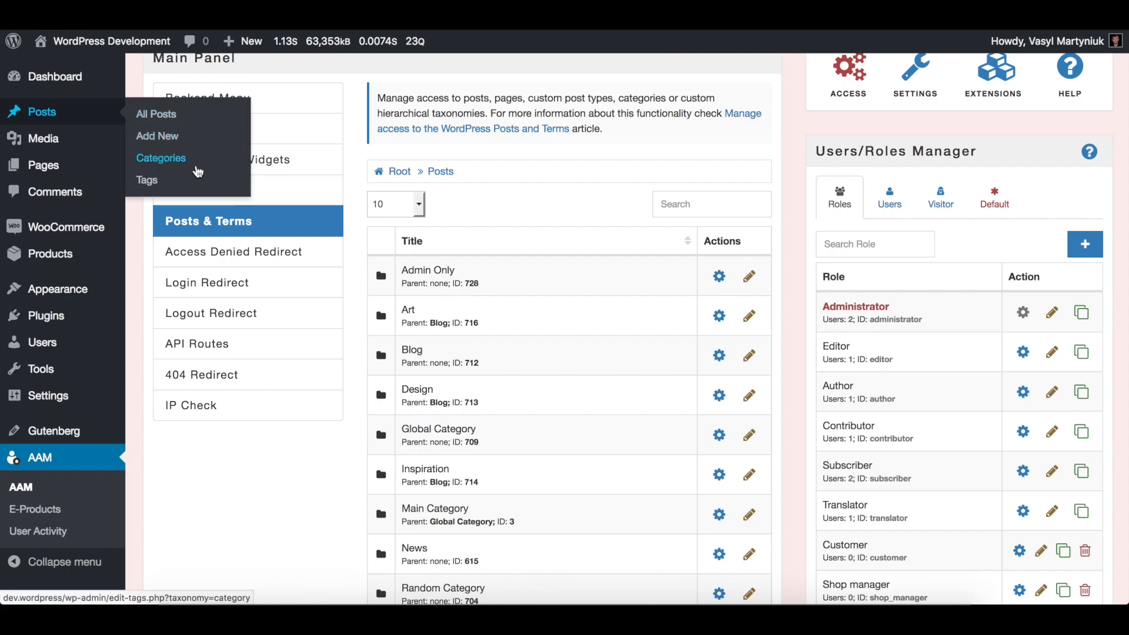
Open Posts > Categories and list the posts in the Admin Only category
left_click(160, 158)
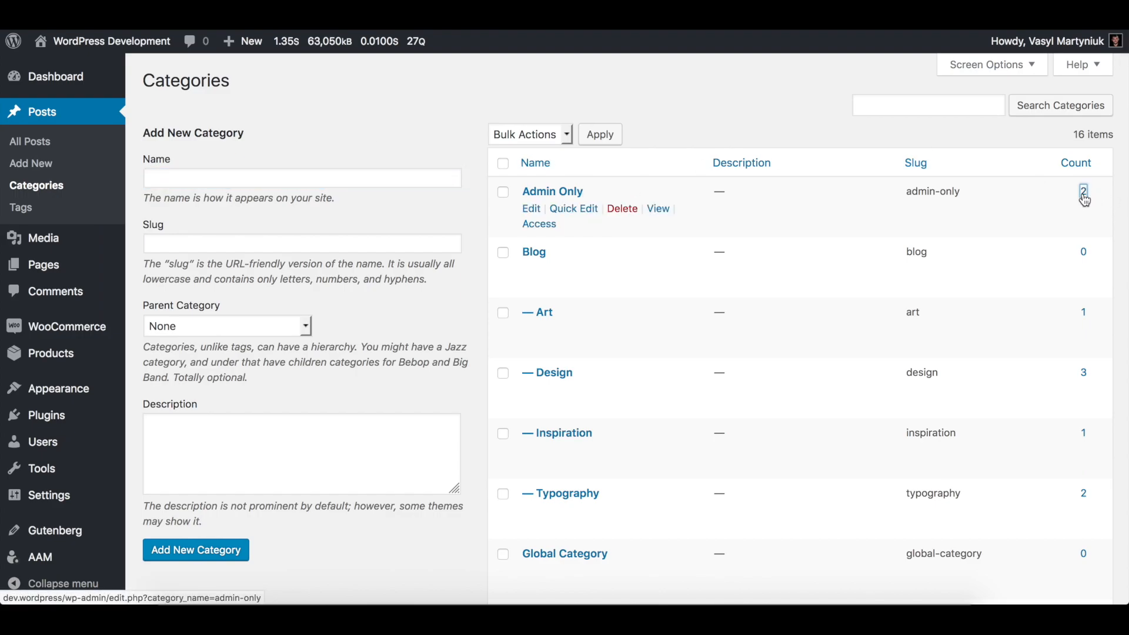
left_click(1083, 192)
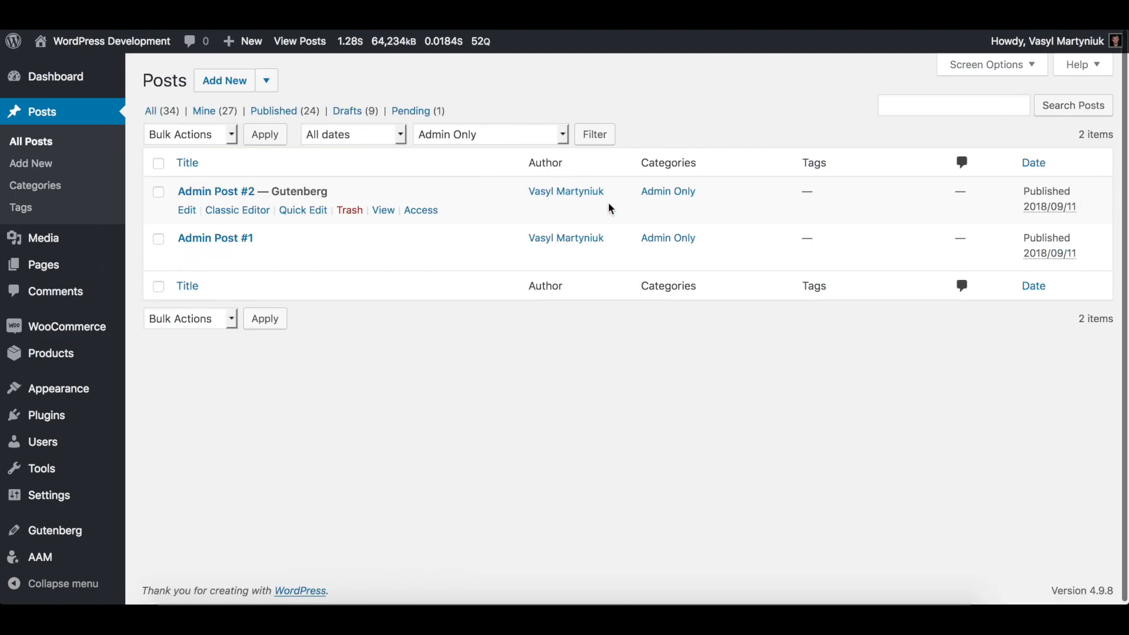
left_click(186, 162)
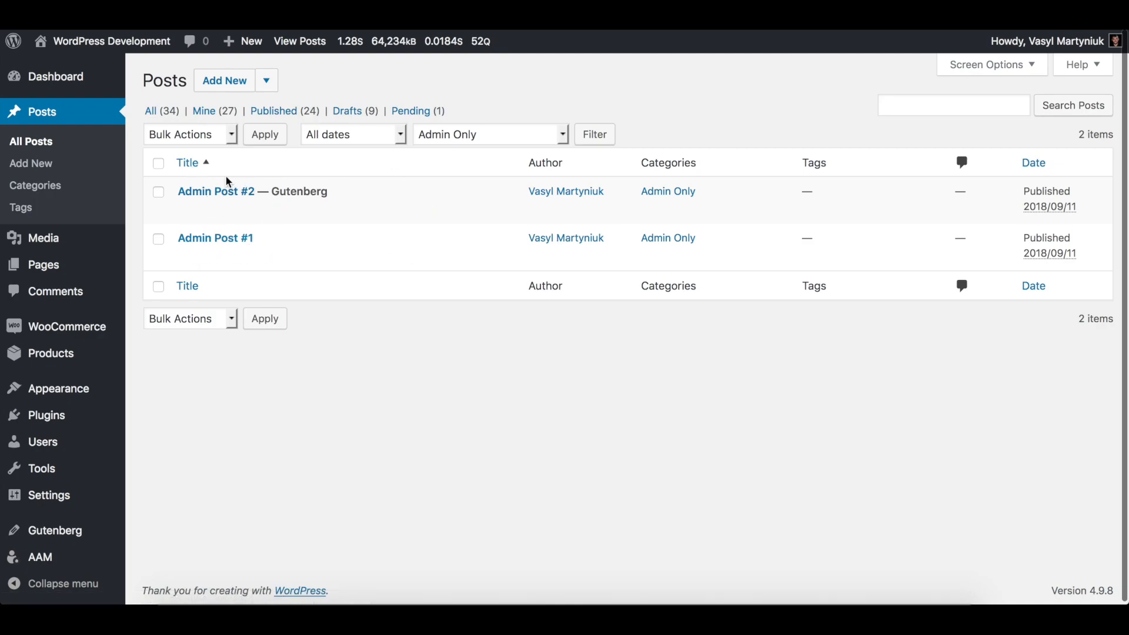
mouse_move(40, 557)
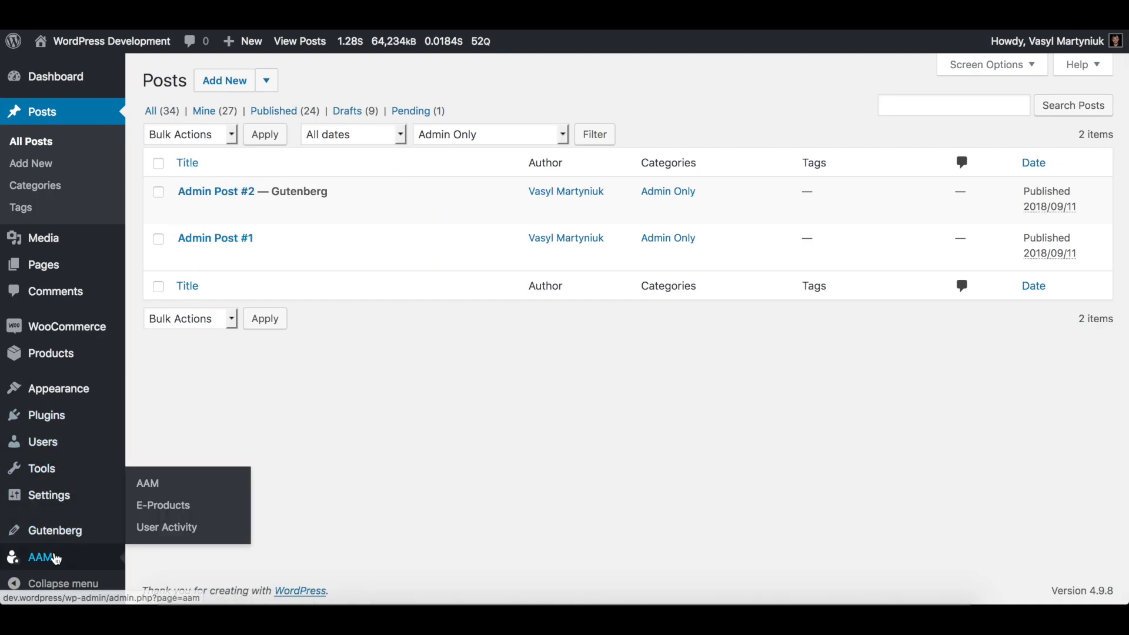
Switch AAM to managing default access for all users, roles and visitor
left_click(42, 557)
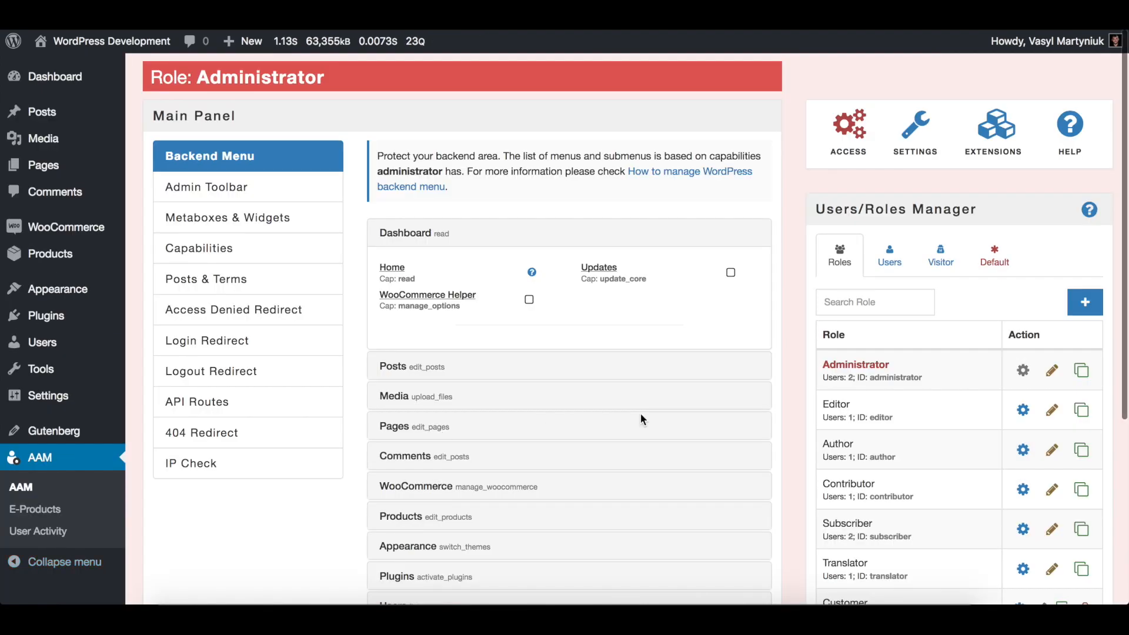
left_click(993, 254)
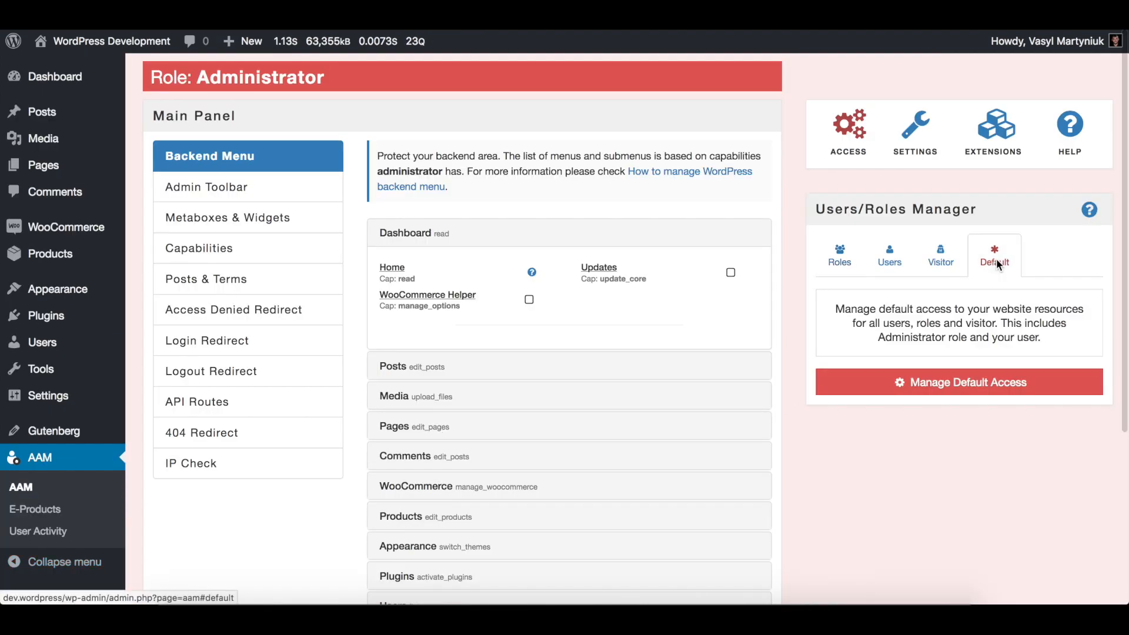
mouse_move(957, 382)
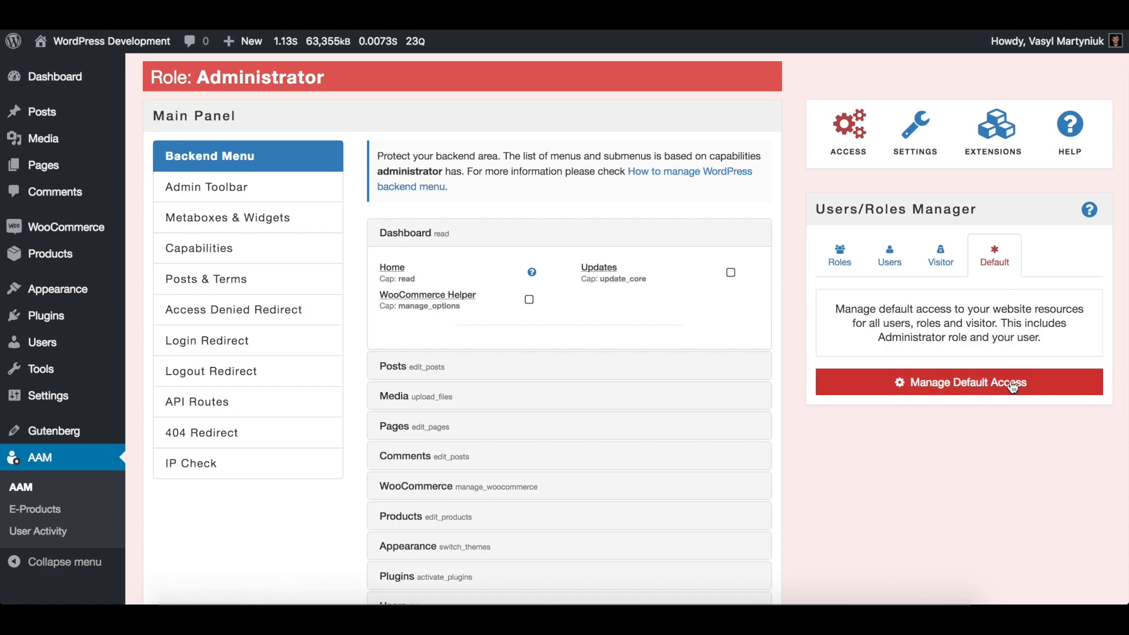
left_click(958, 382)
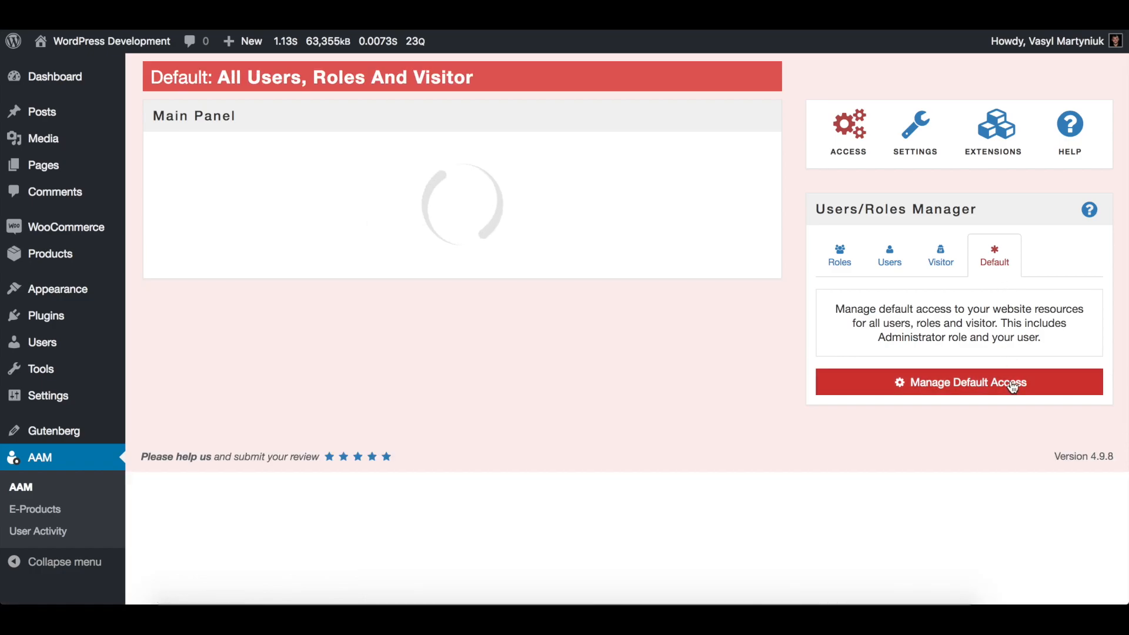
left_click(958, 382)
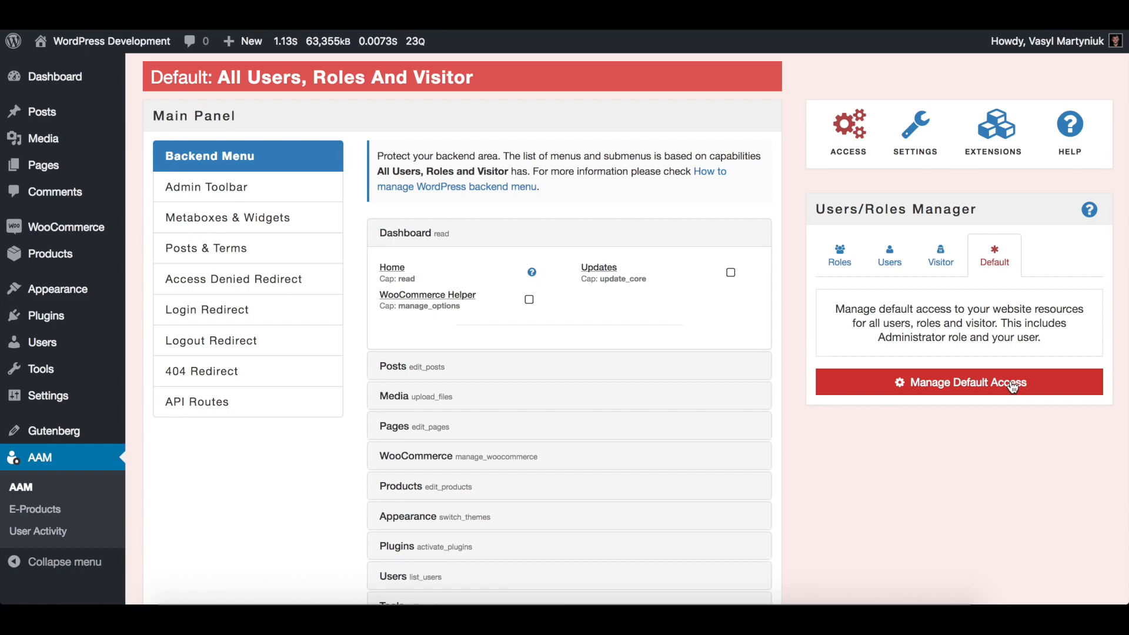
mouse_move(247, 248)
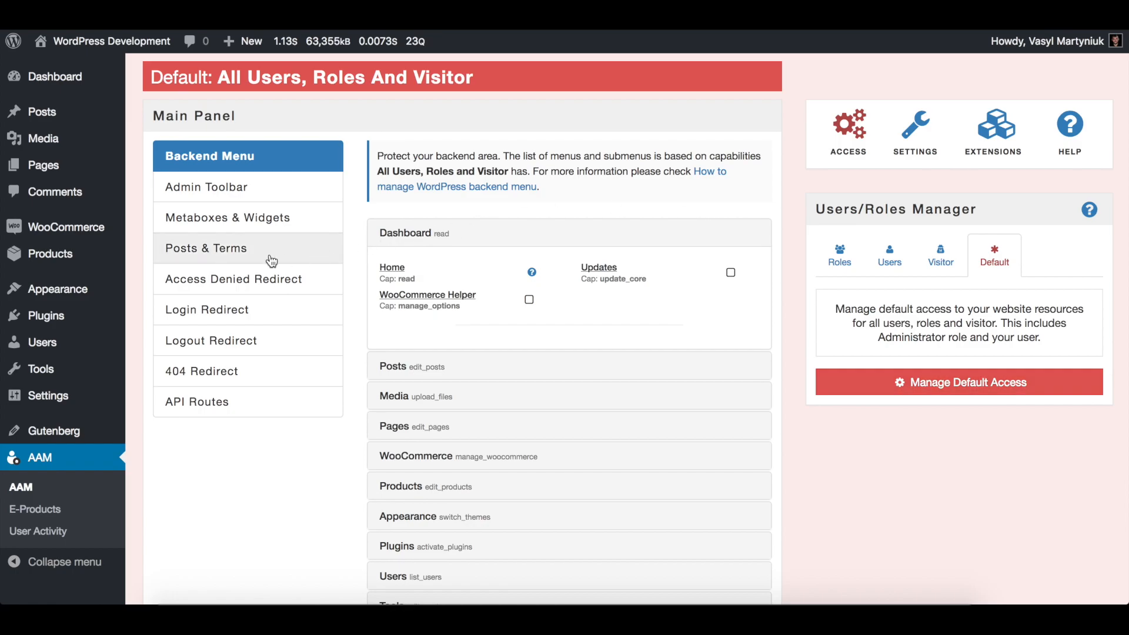
Open the Admin Only category's access settings under Posts & Terms > Posts
left_click(207, 247)
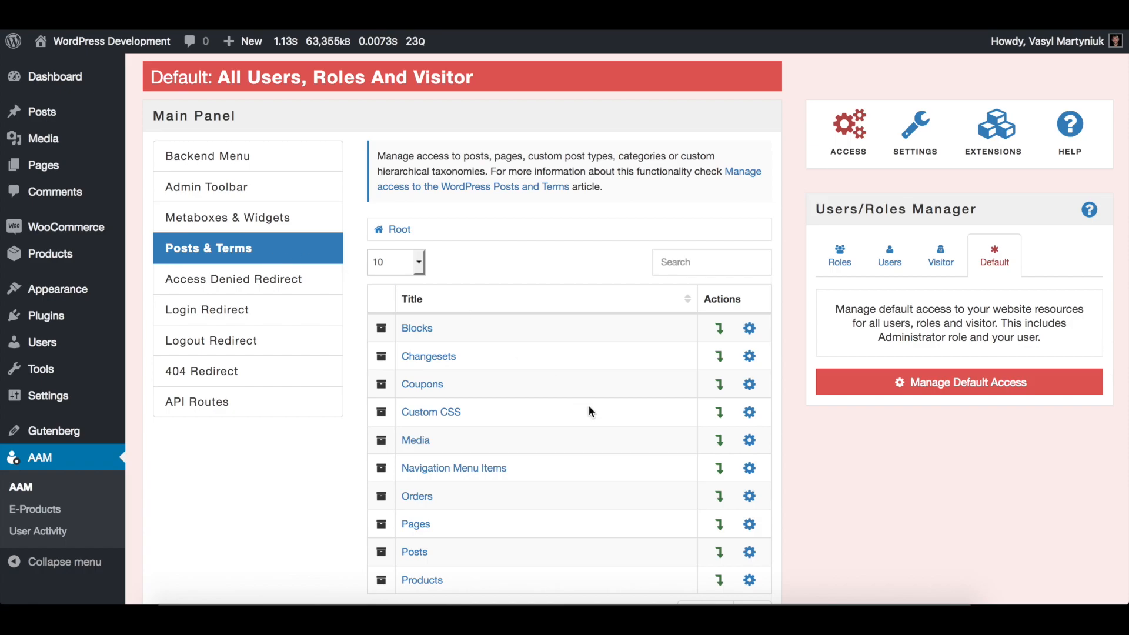
left_click(414, 551)
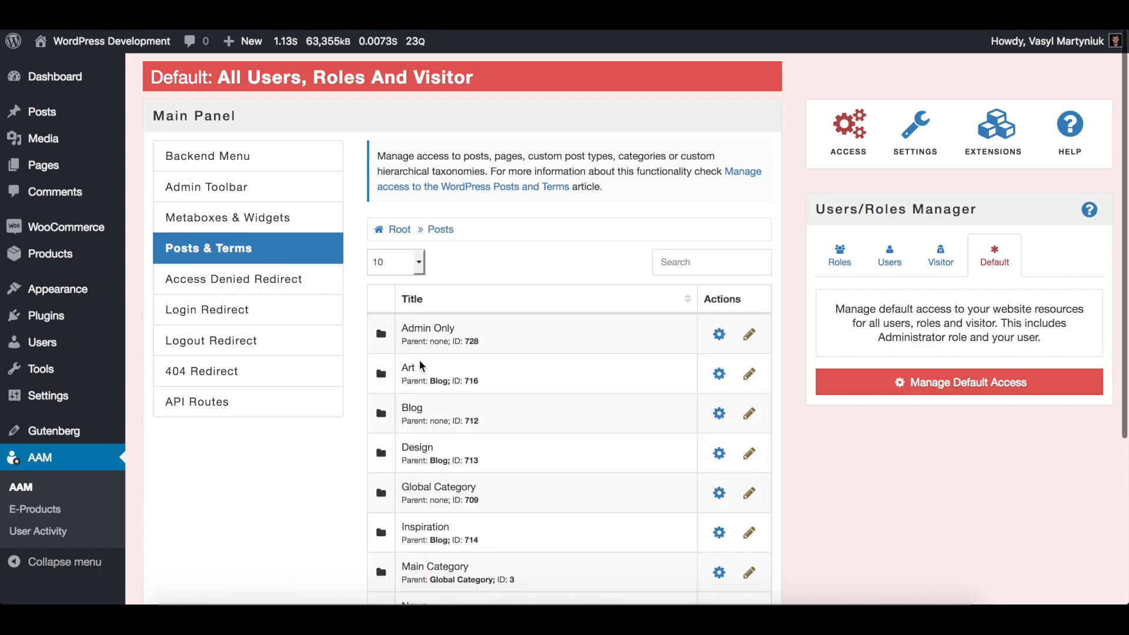
mouse_move(718, 335)
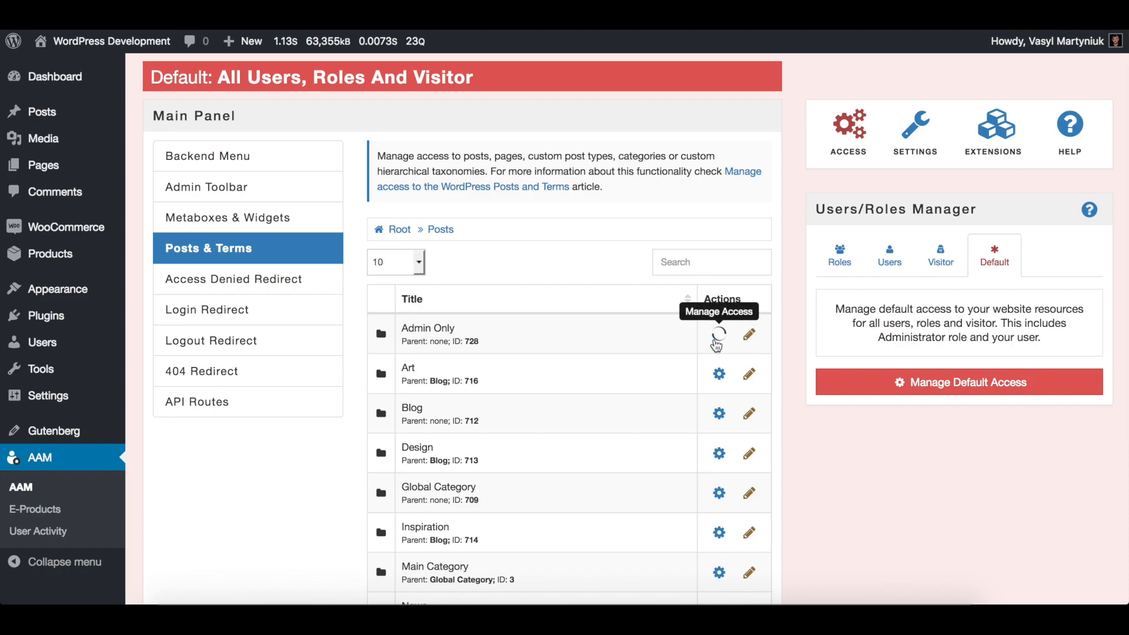
left_click(718, 336)
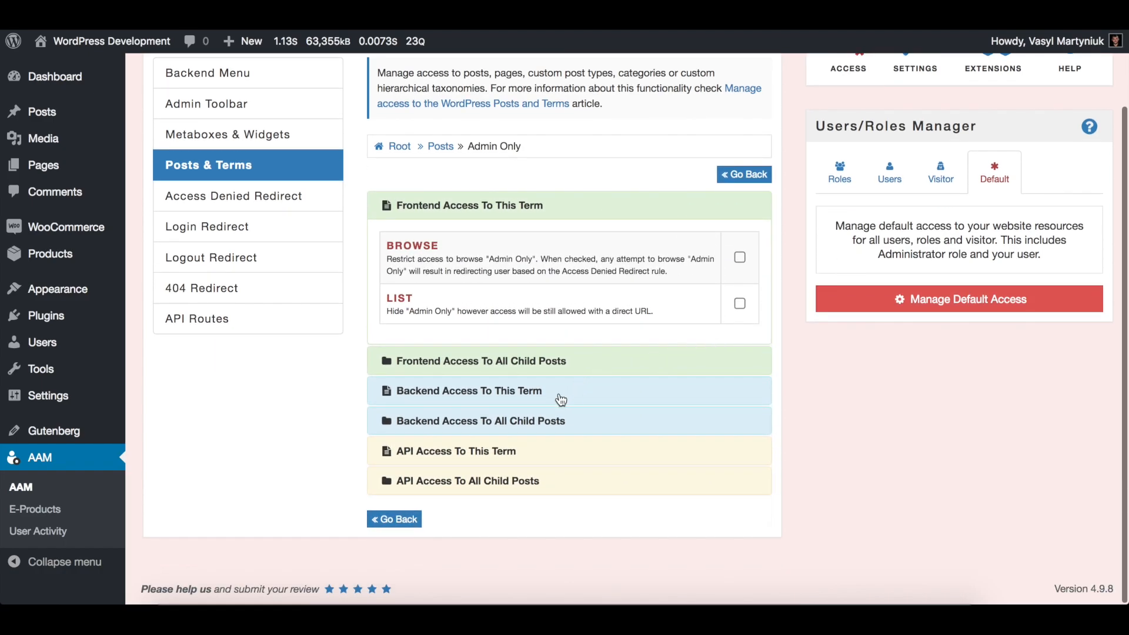
Hide Admin Only from backend lists and block editing and deleting the category
left_click(468, 390)
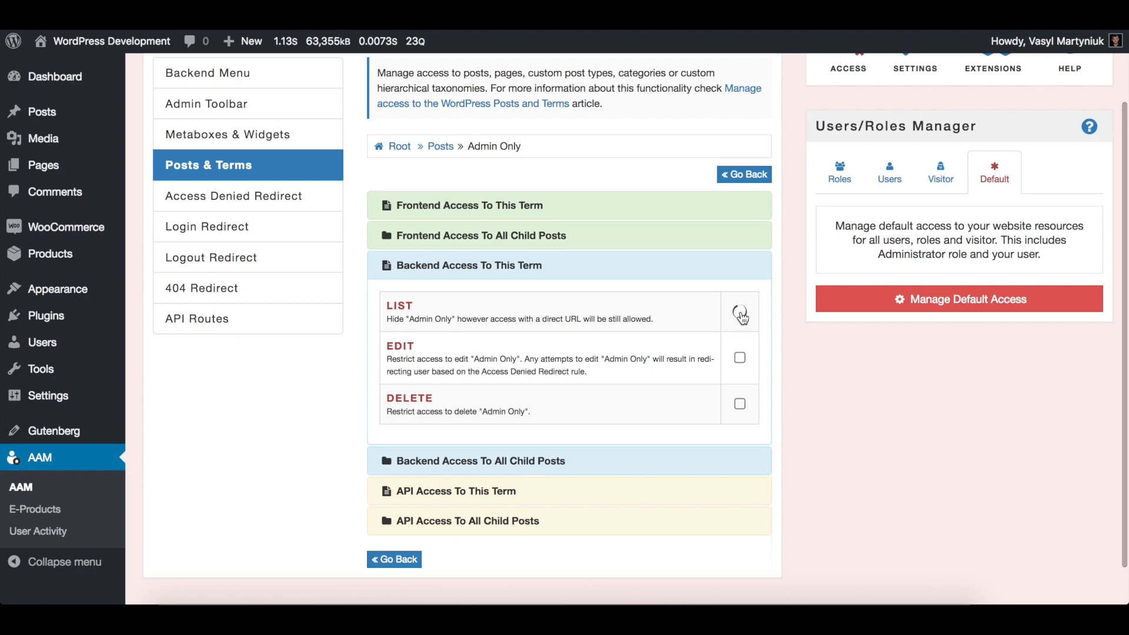
left_click(739, 312)
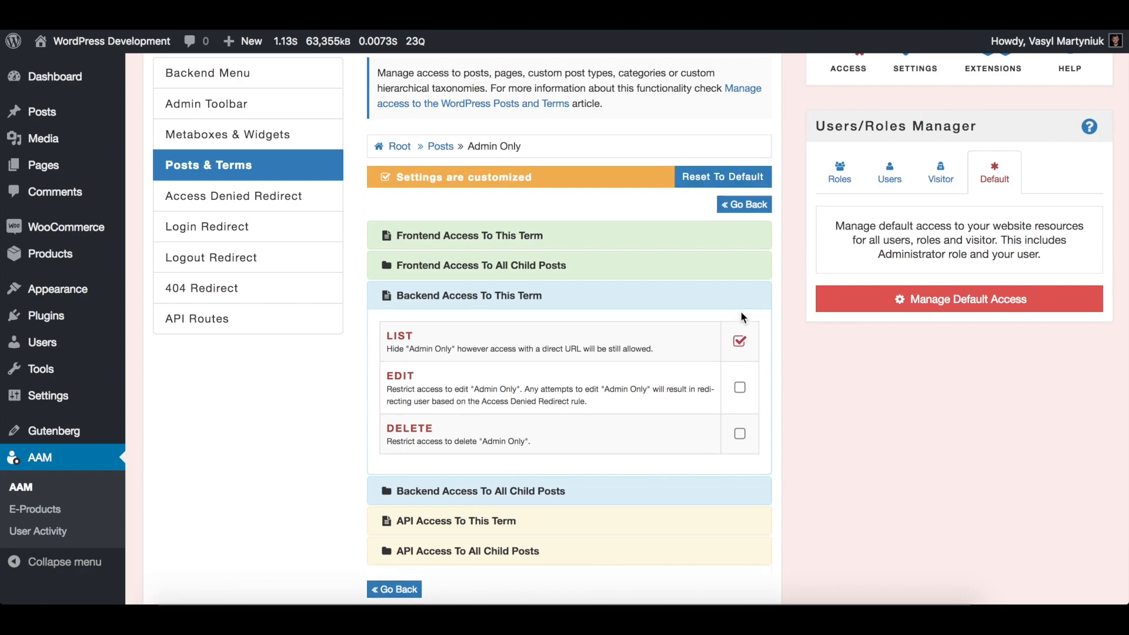
mouse_move(740, 397)
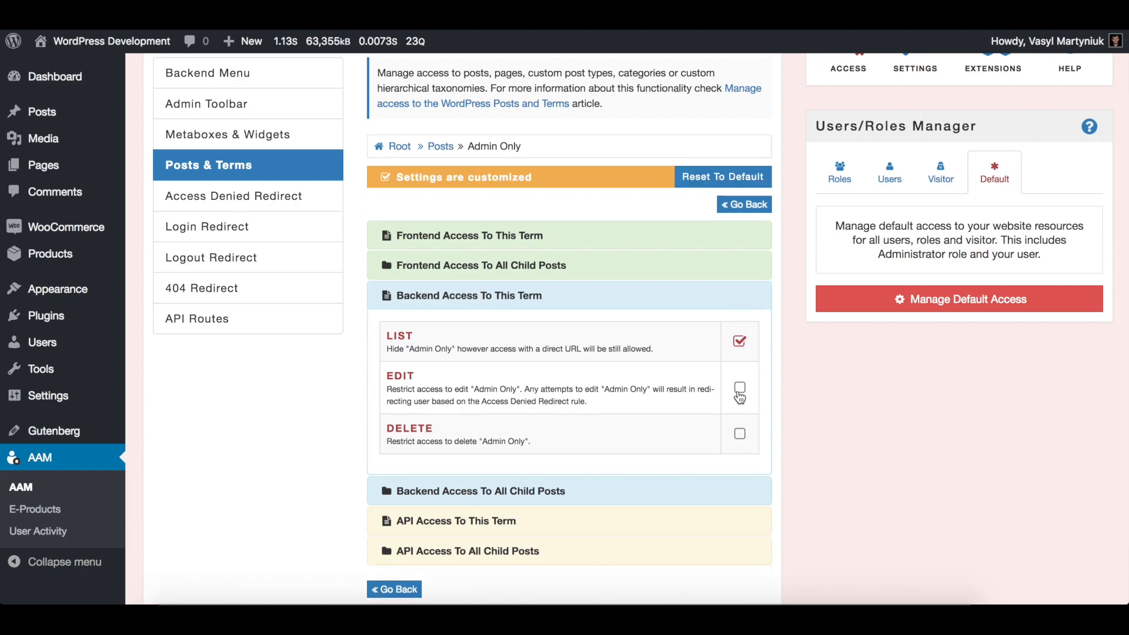
left_click(740, 389)
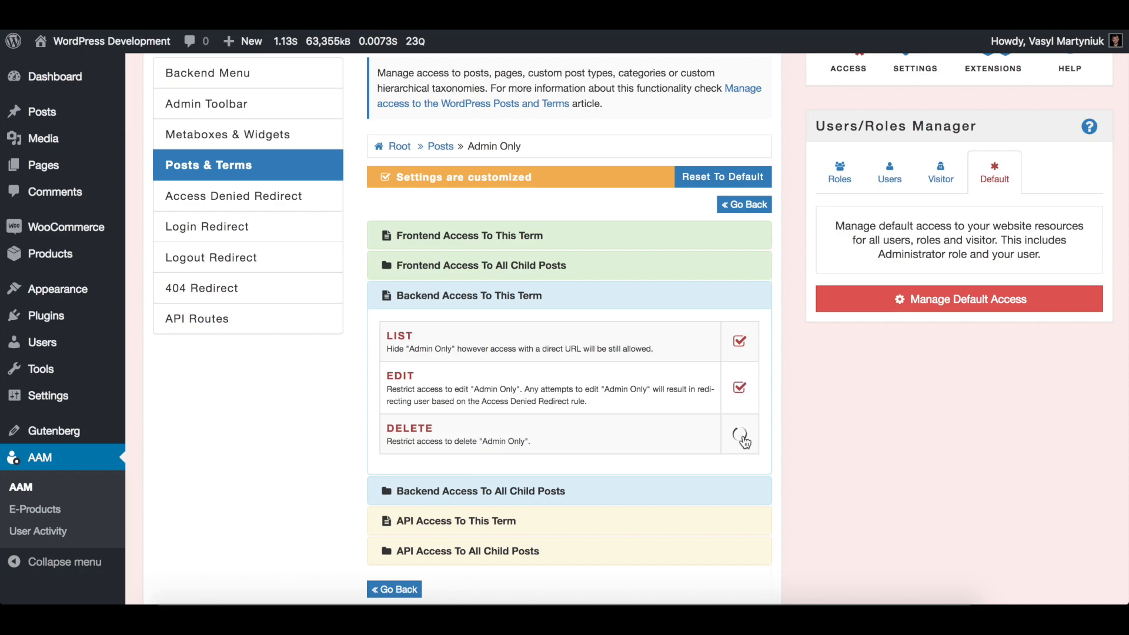
left_click(739, 433)
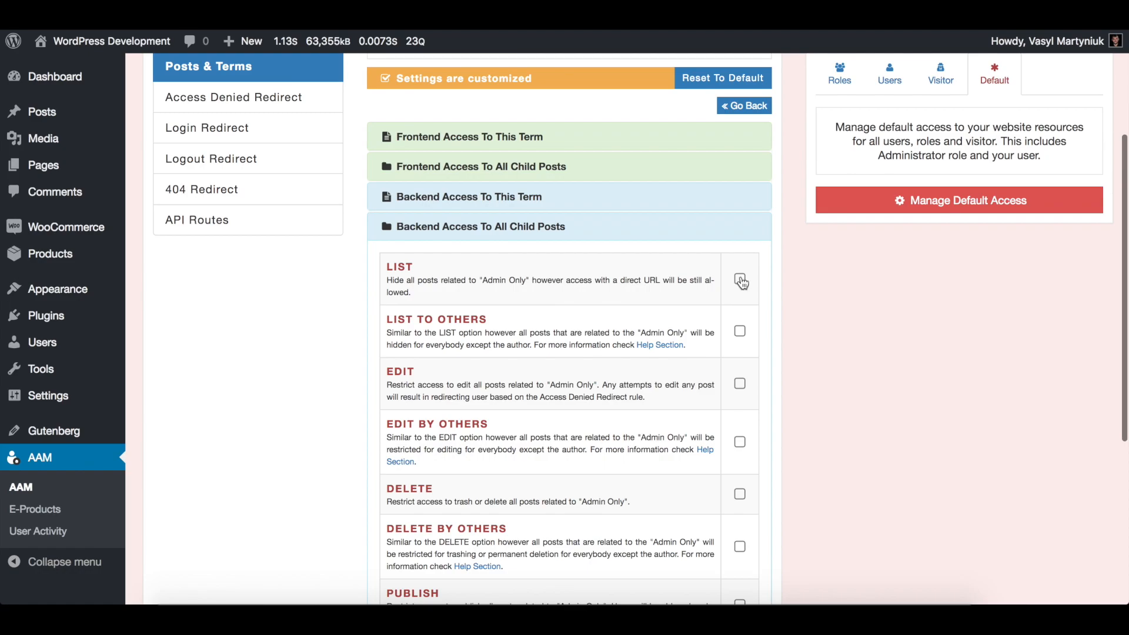
Hide Admin Only's child posts from backend lists and block editing and deleting them
left_click(739, 280)
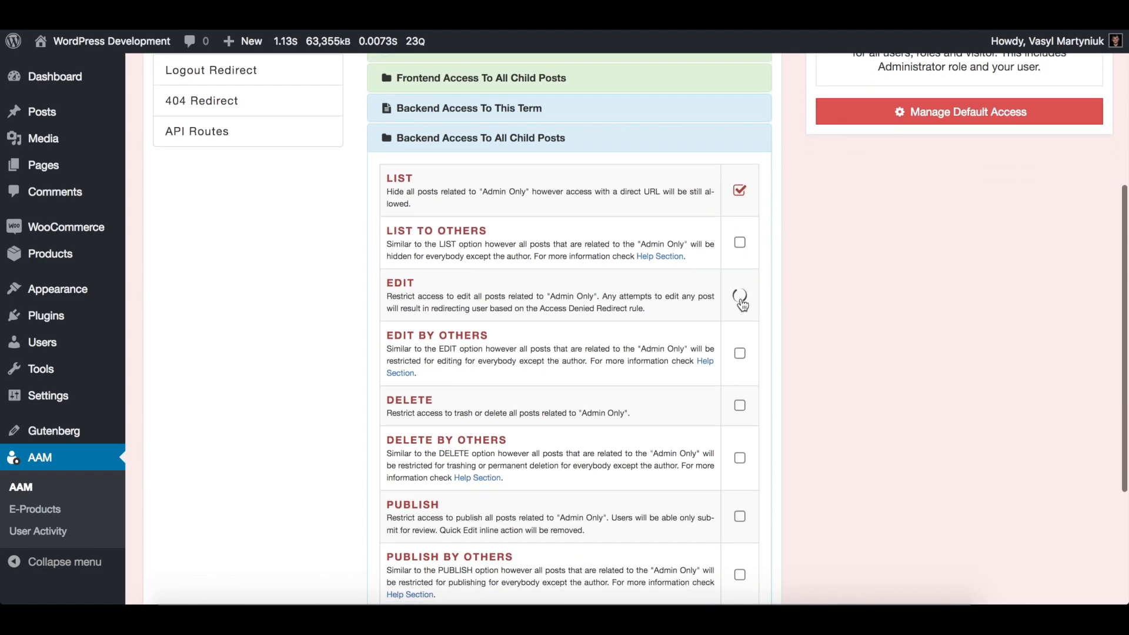
left_click(739, 297)
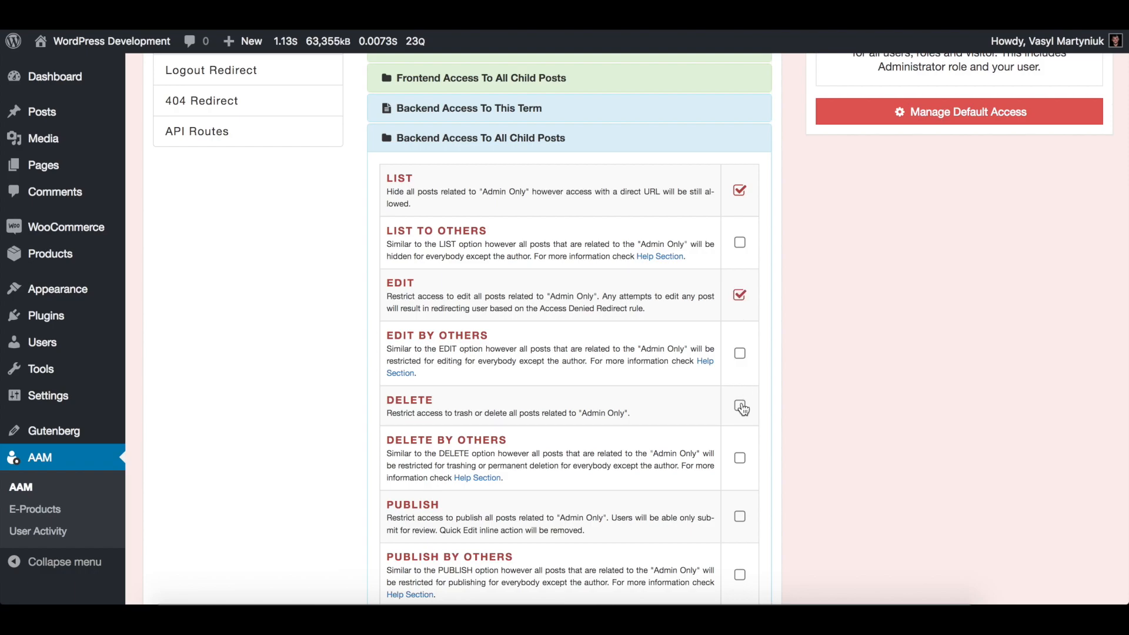
left_click(740, 405)
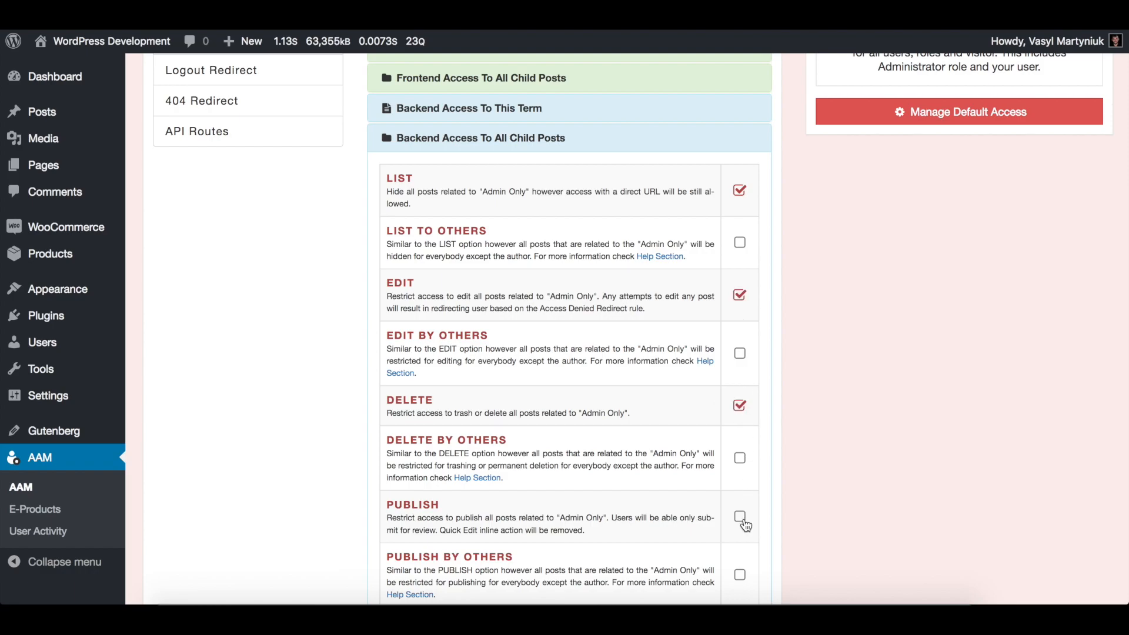
left_click(740, 516)
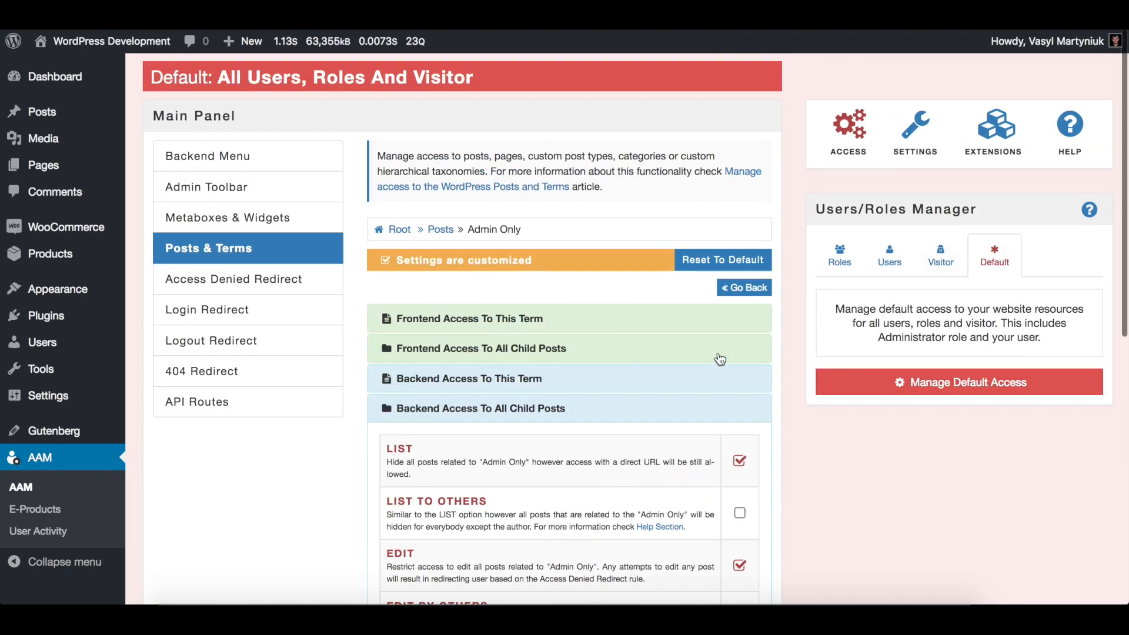
mouse_move(814, 305)
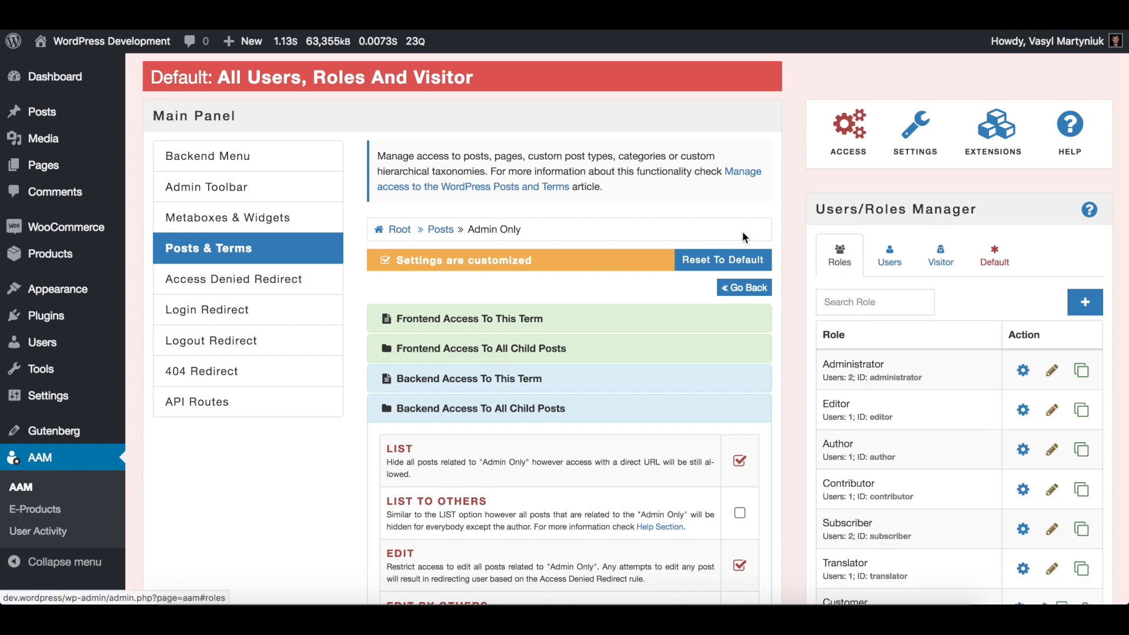
mouse_move(513, 225)
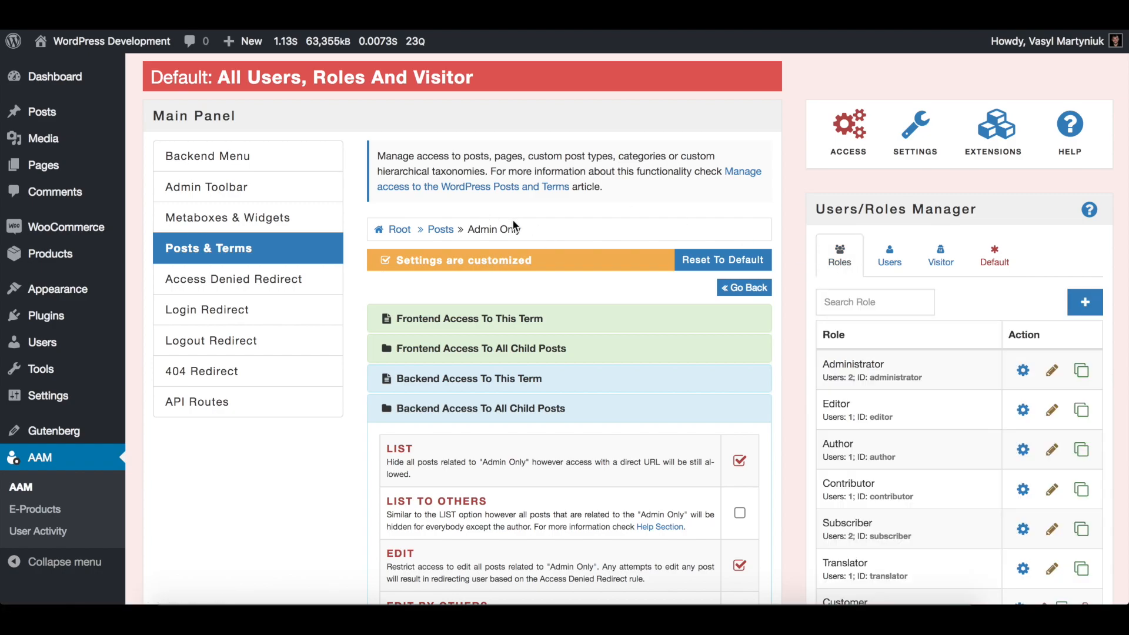
mouse_move(952, 328)
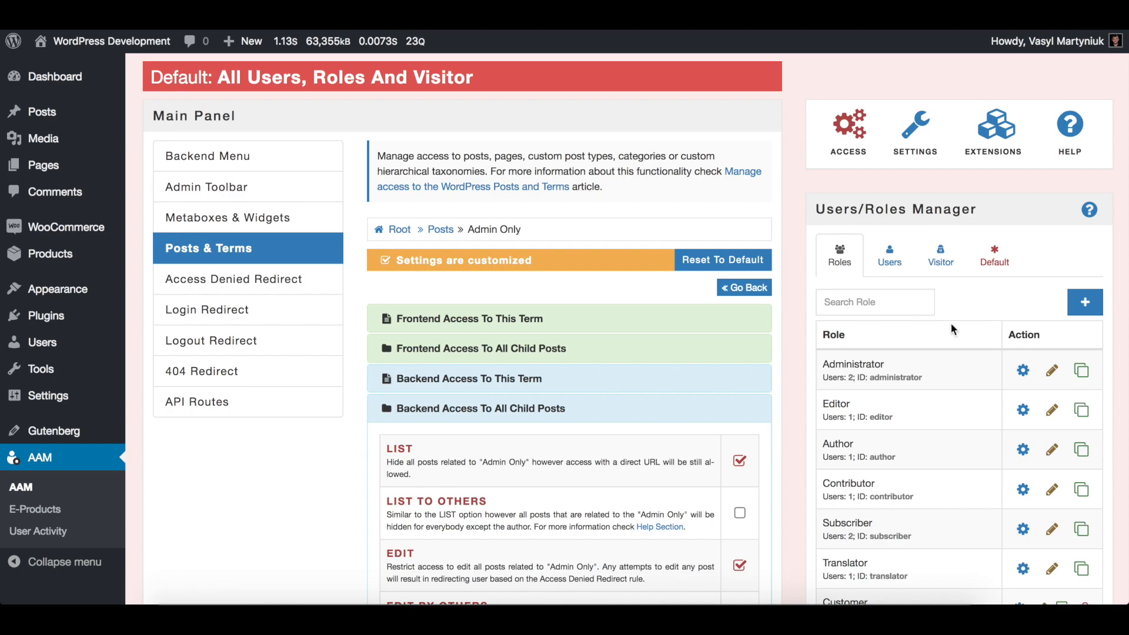
Manage the Administrator role using its gear icon in the Roles tab
left_click(1022, 370)
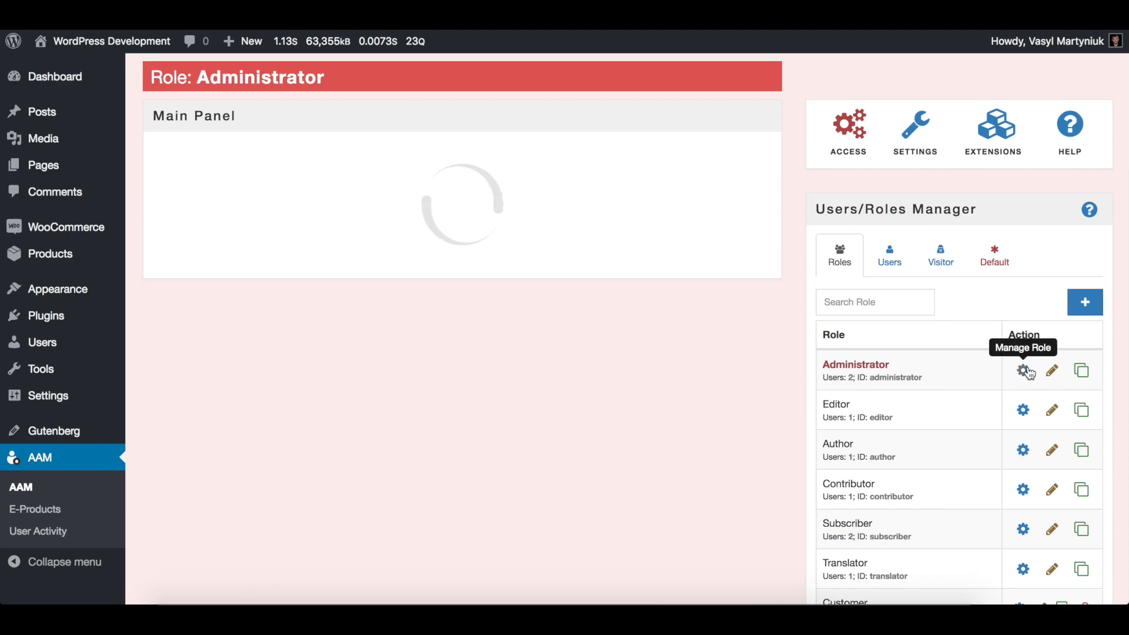
Open the Admin Only category's access settings for Administrator under Posts & Terms > Posts
left_click(1023, 371)
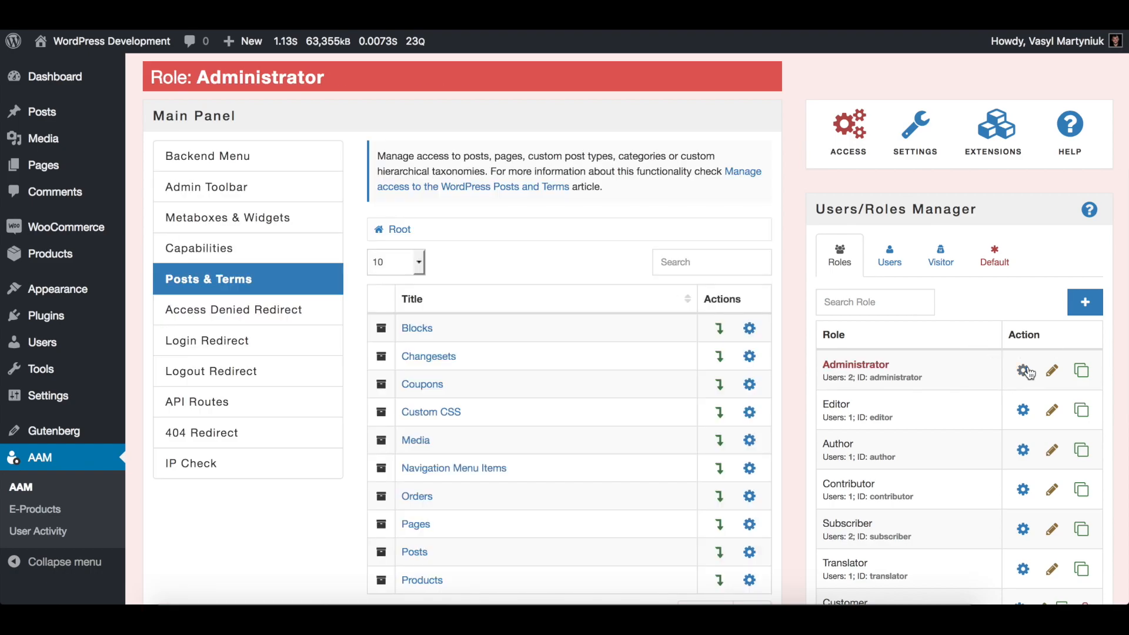
scroll("down", 3)
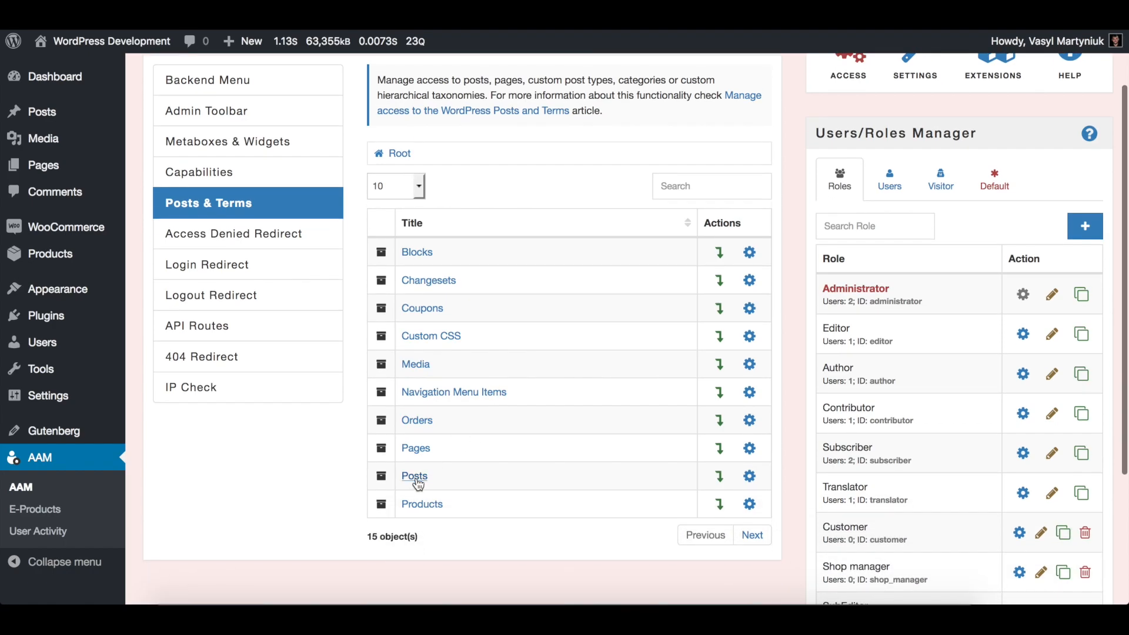
left_click(413, 475)
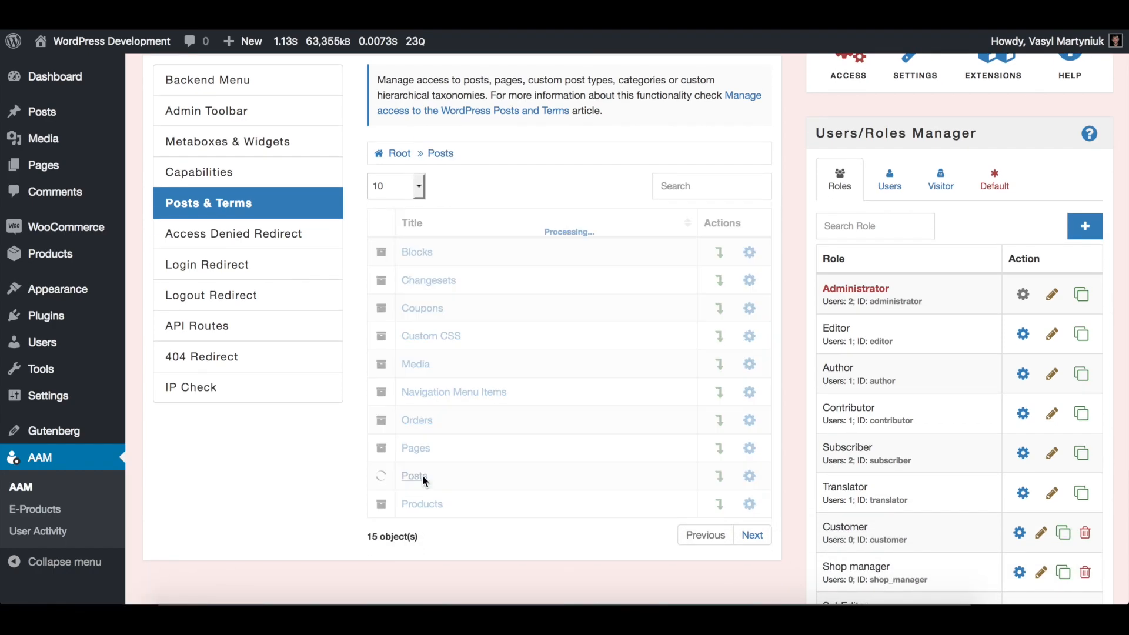
left_click(414, 476)
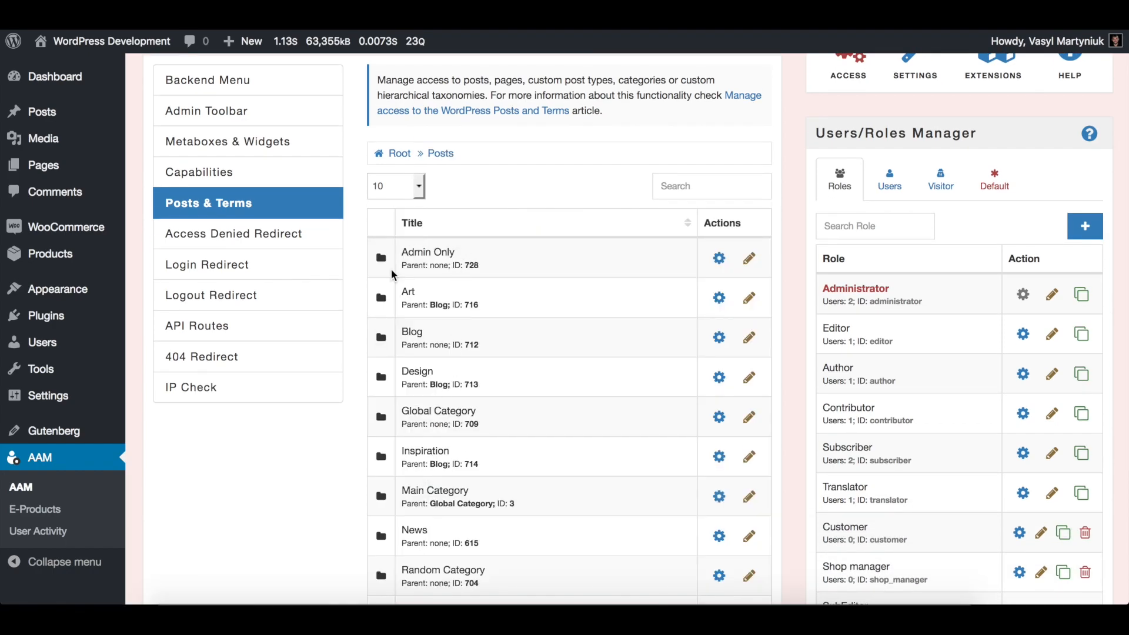
left_click(719, 258)
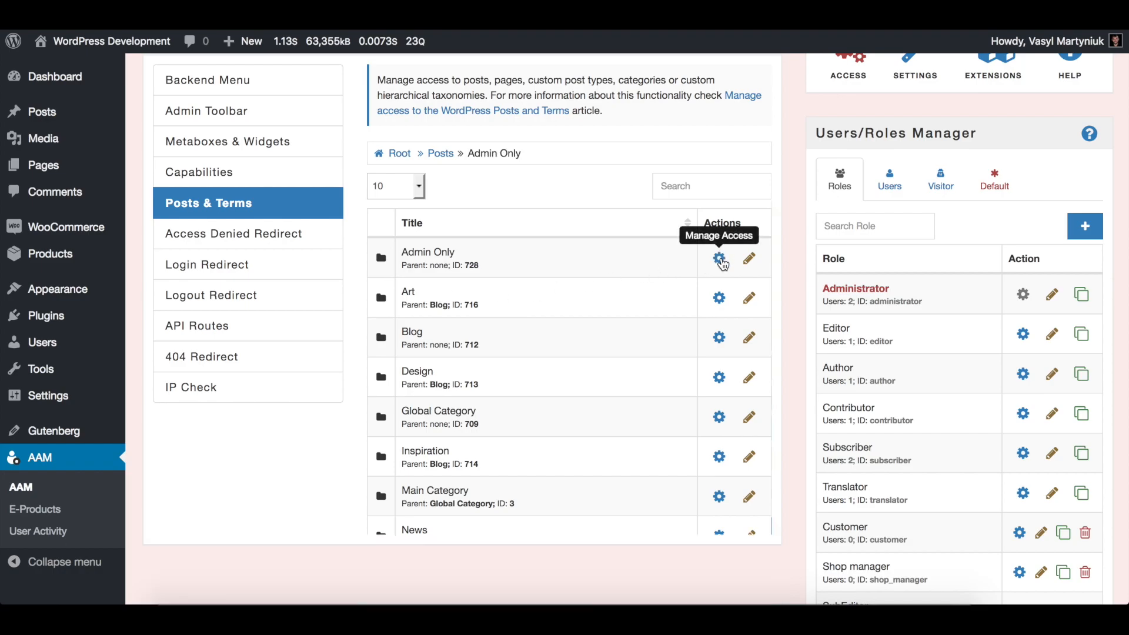
Uncheck LIST and EDIT restrictions for Admin Only and its posts
left_click(718, 257)
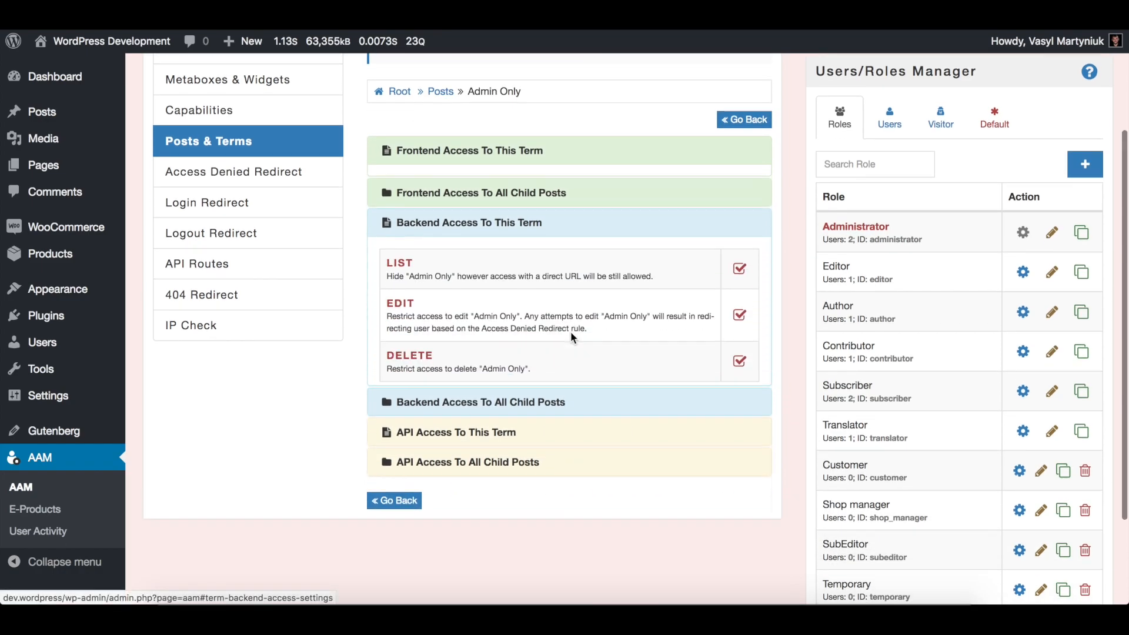
left_click(738, 268)
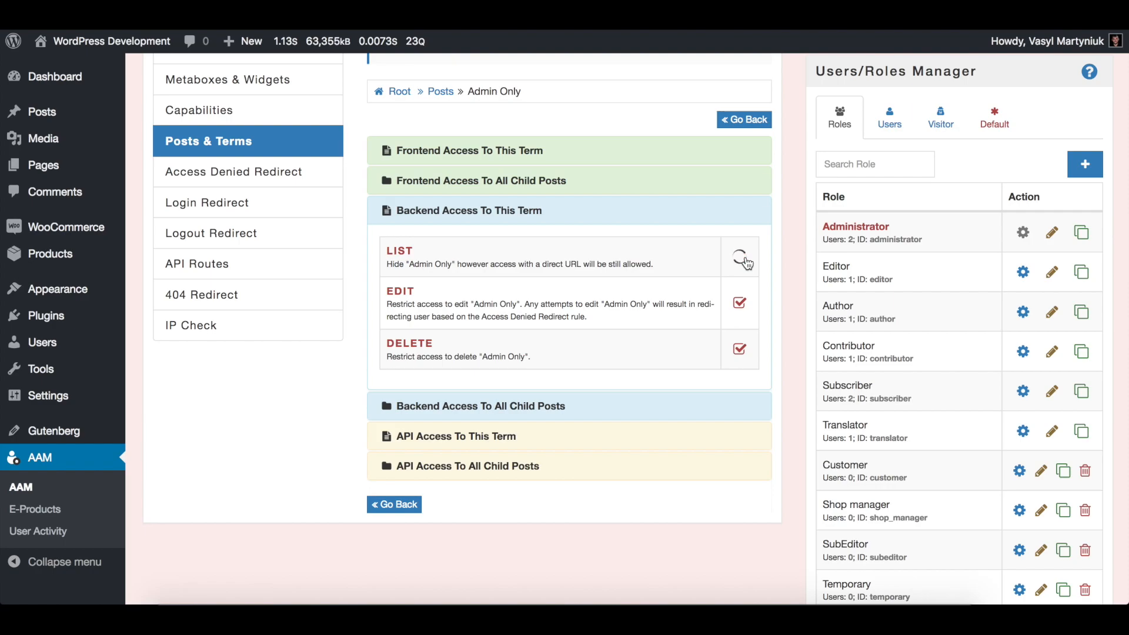
left_click(739, 257)
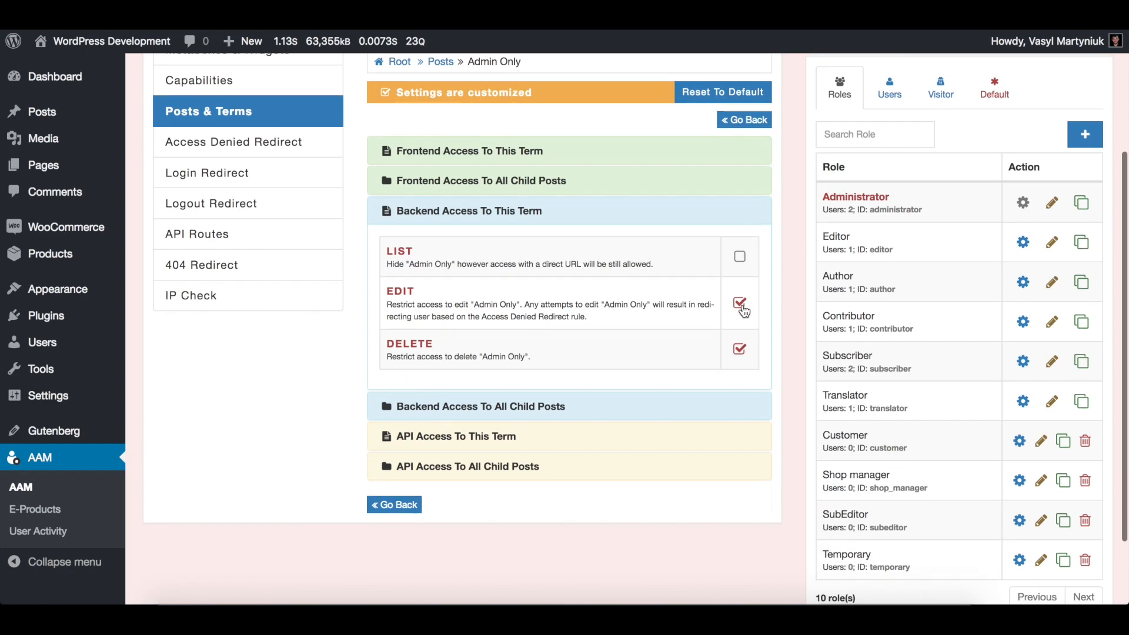
left_click(740, 303)
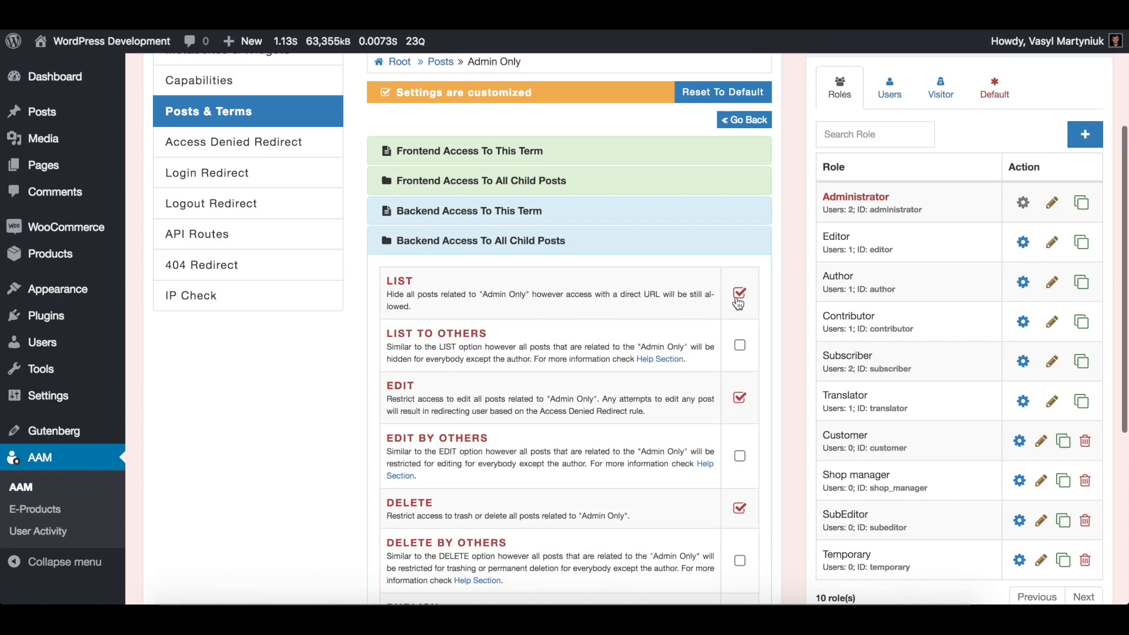
left_click(739, 293)
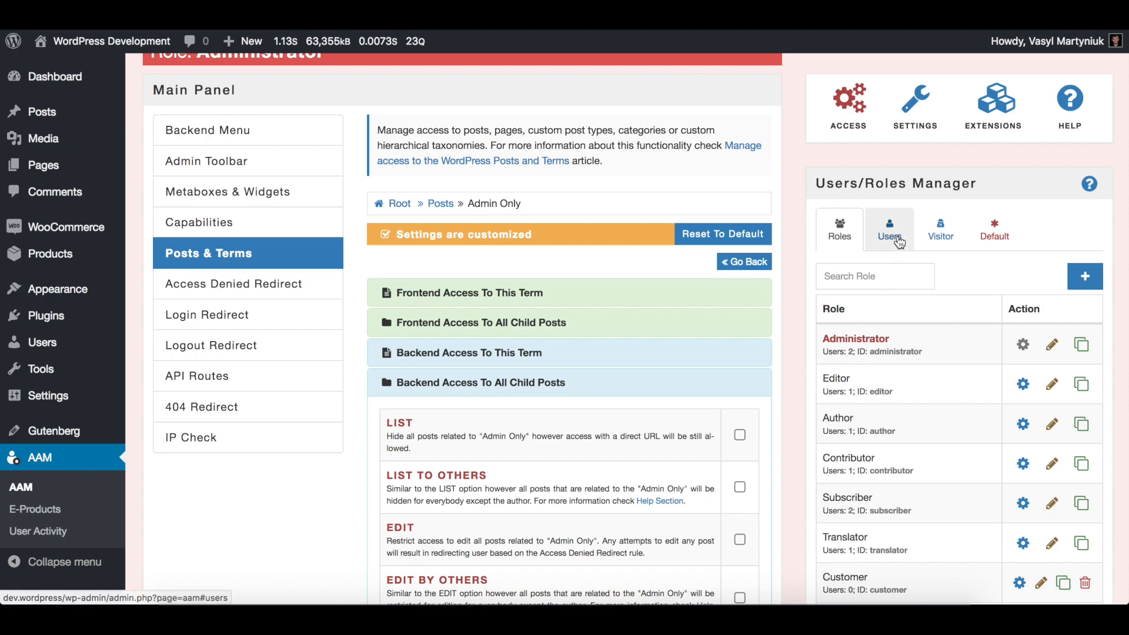
Filter Users by the Editor role and switch to user John Smith
left_click(889, 228)
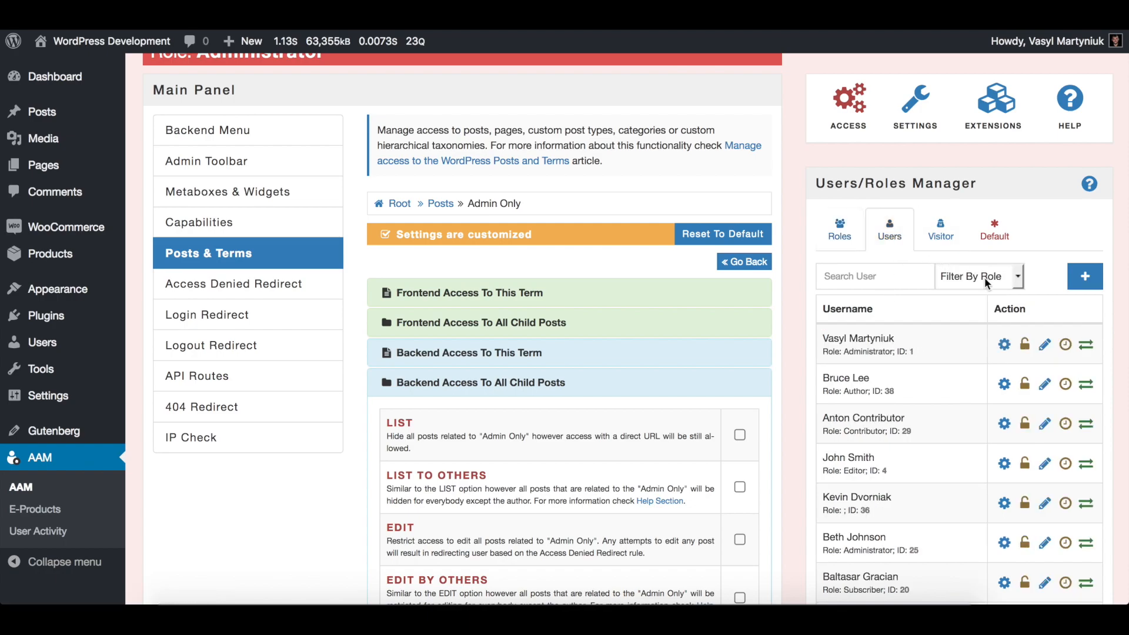
left_click(975, 276)
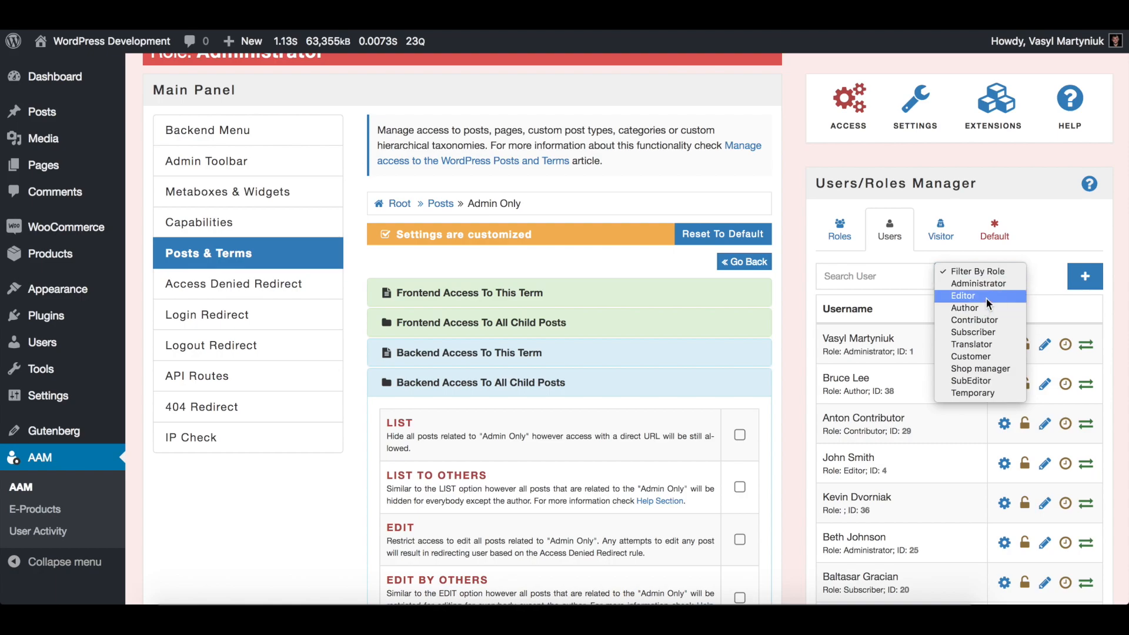
left_click(962, 296)
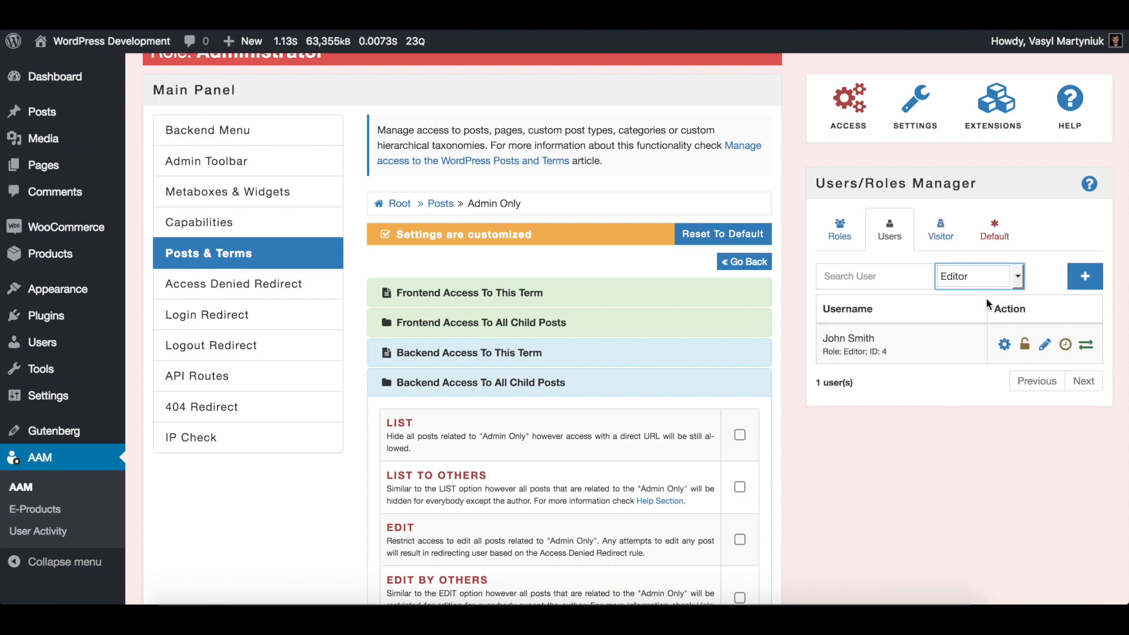
mouse_move(1087, 344)
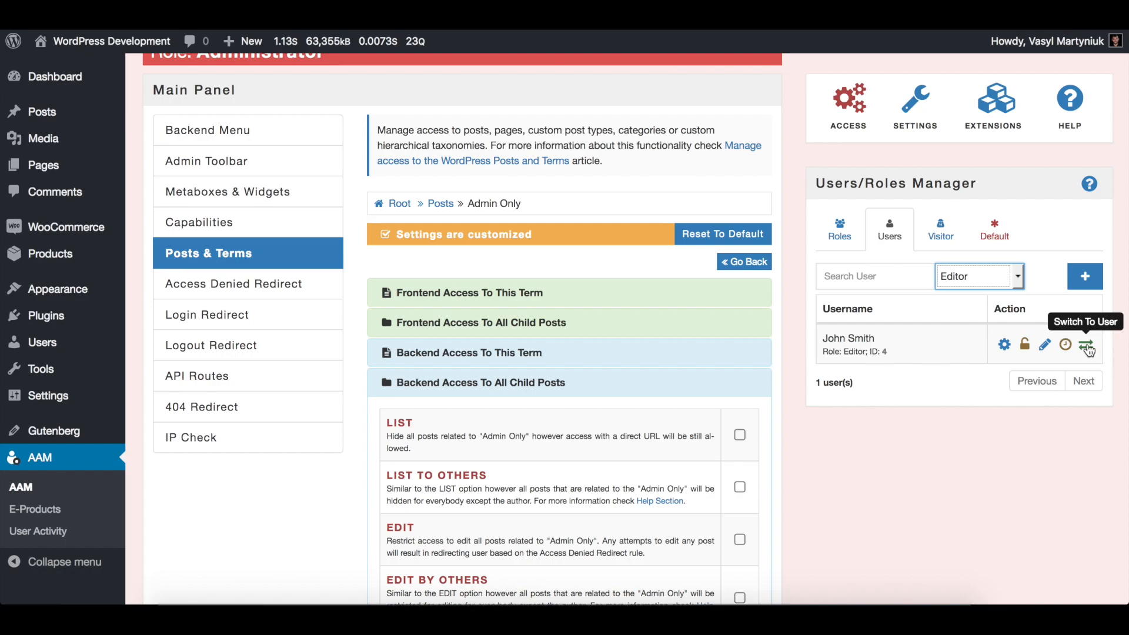
left_click(1086, 349)
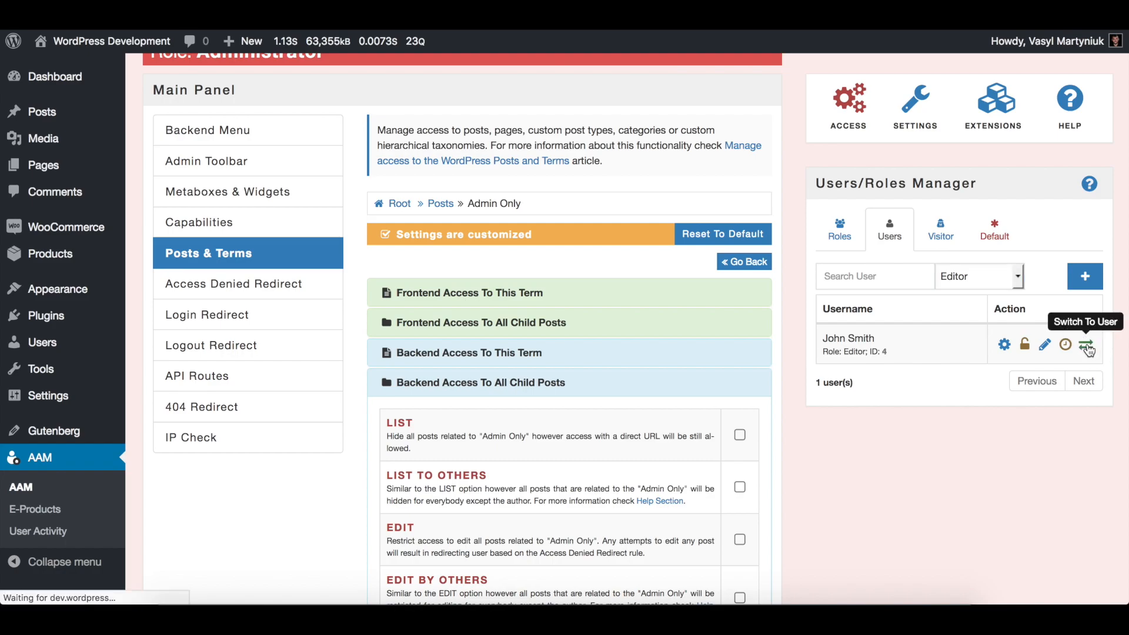
As John Smith, open Posts and confirm the category filter lacks Admin Only
left_click(1086, 344)
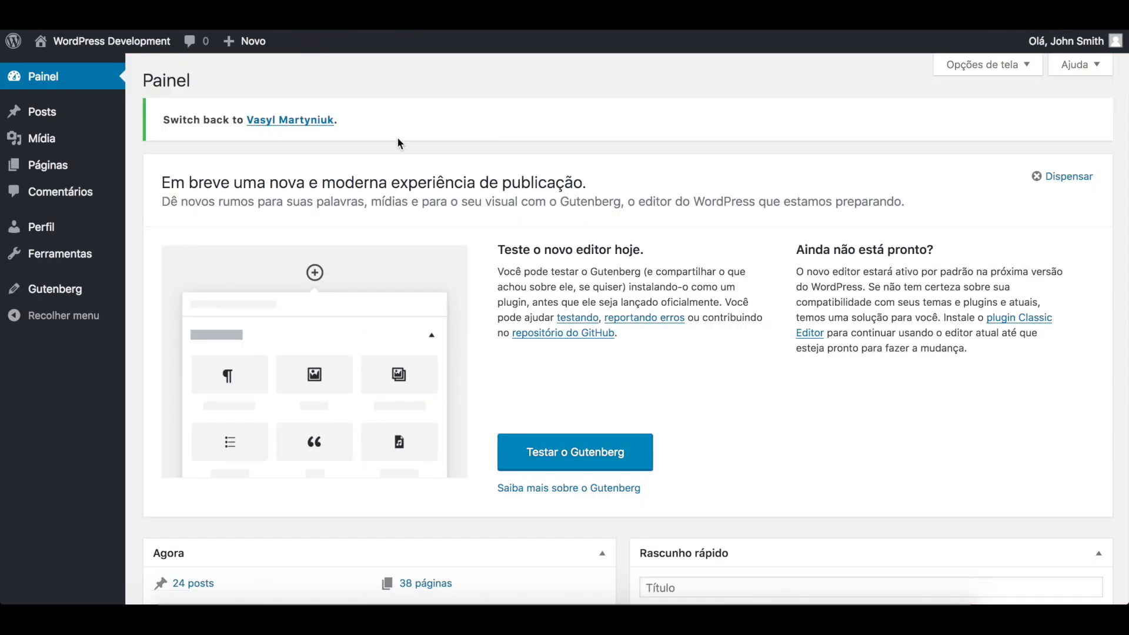
mouse_move(48, 164)
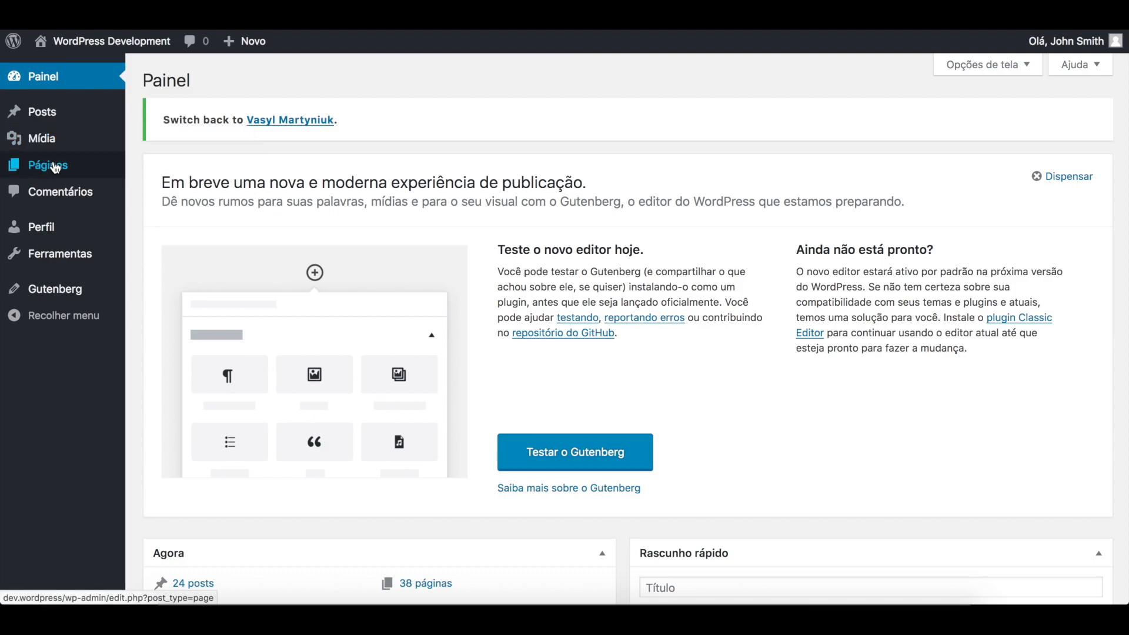
left_click(42, 111)
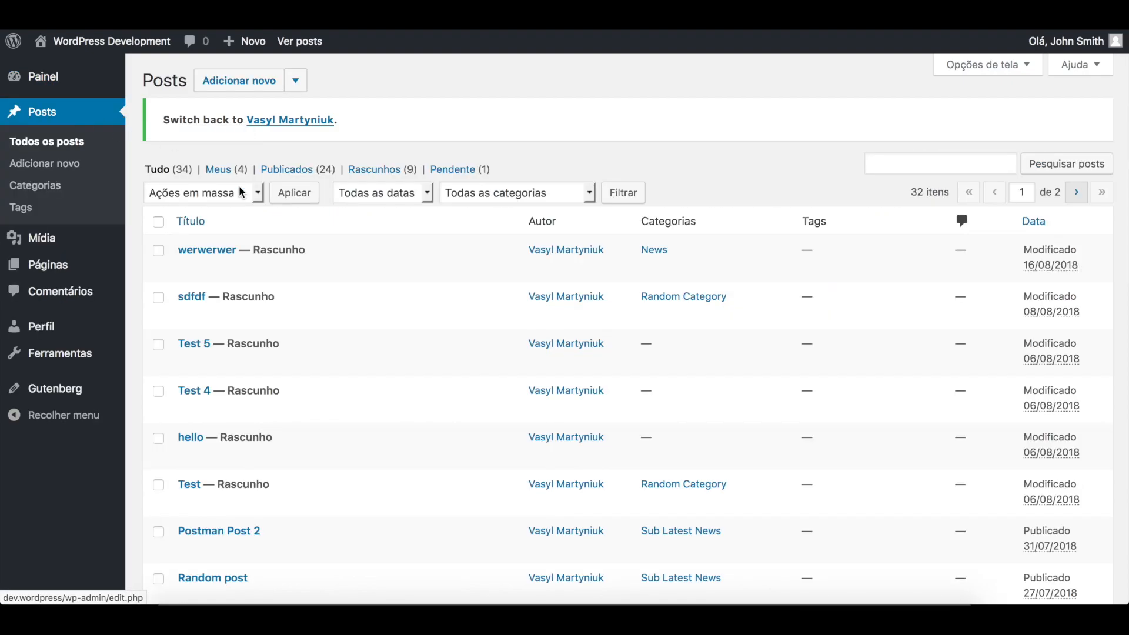
left_click(512, 192)
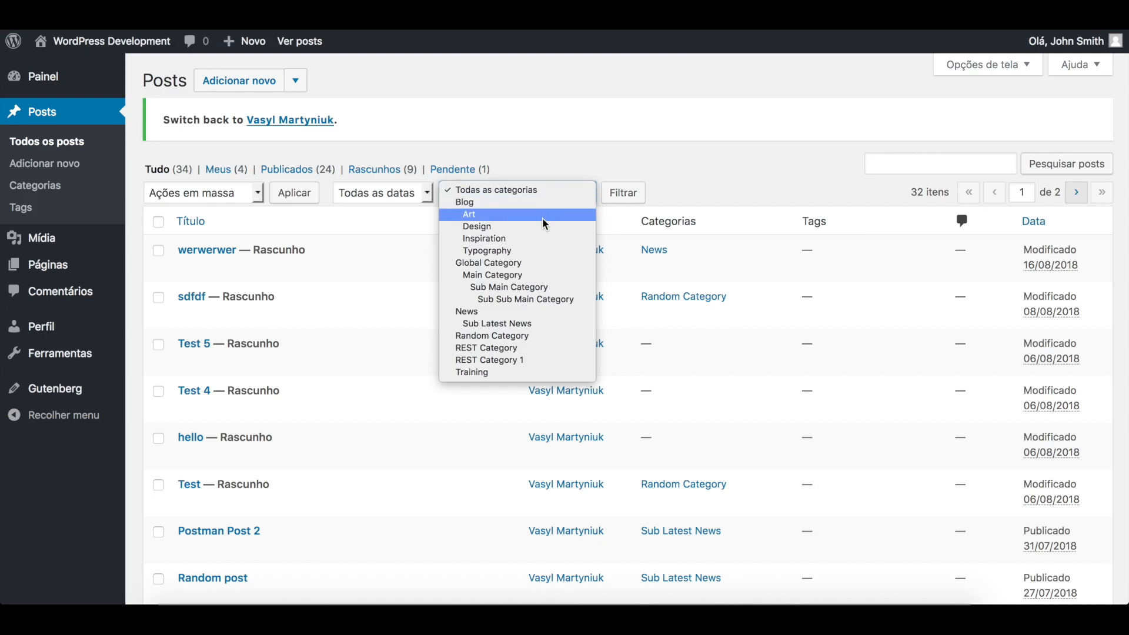
mouse_move(632, 192)
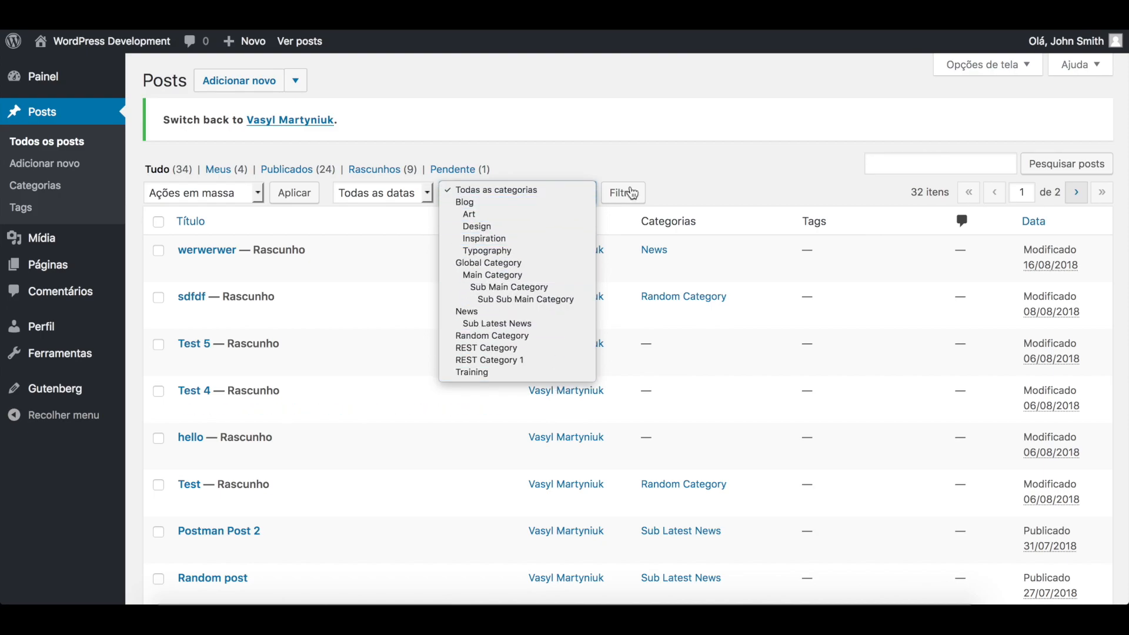
scroll("down", 3)
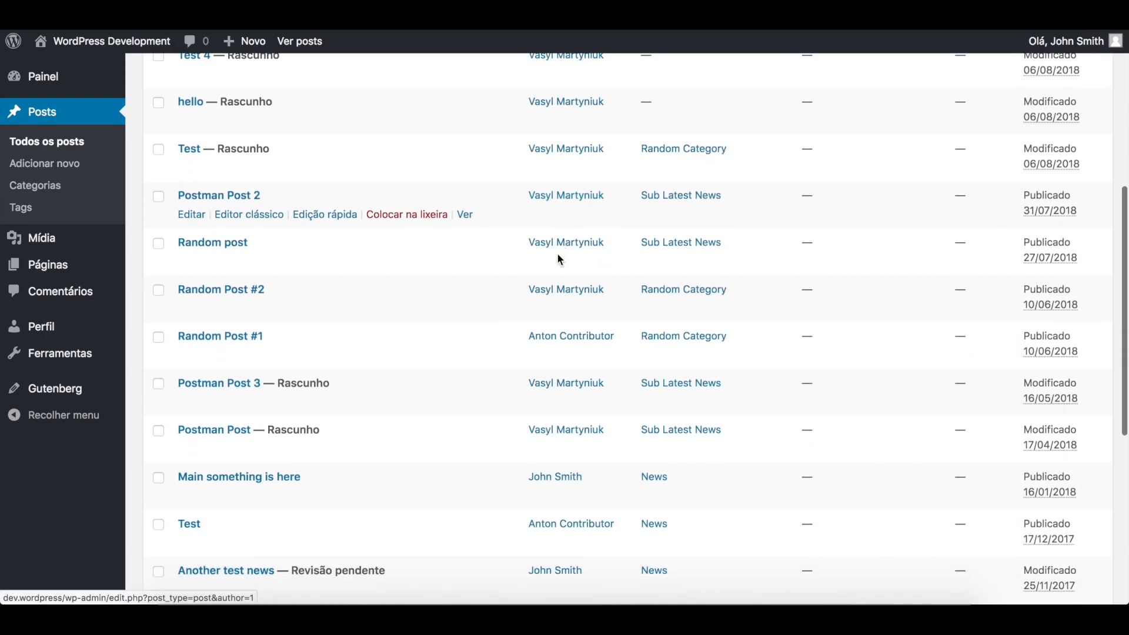
scroll("down", 3)
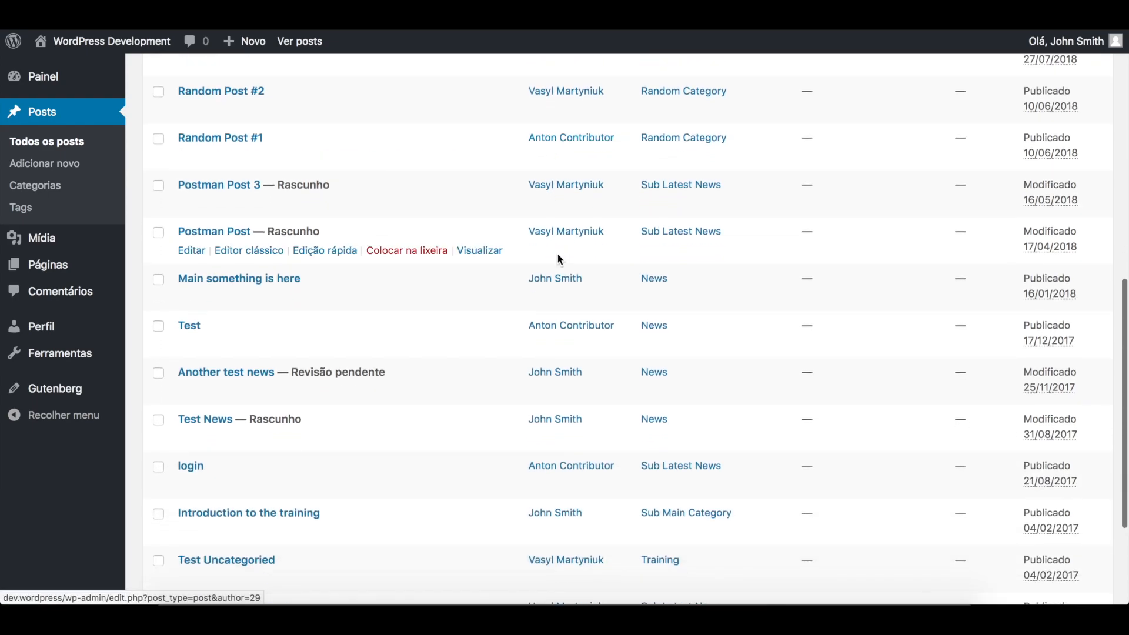